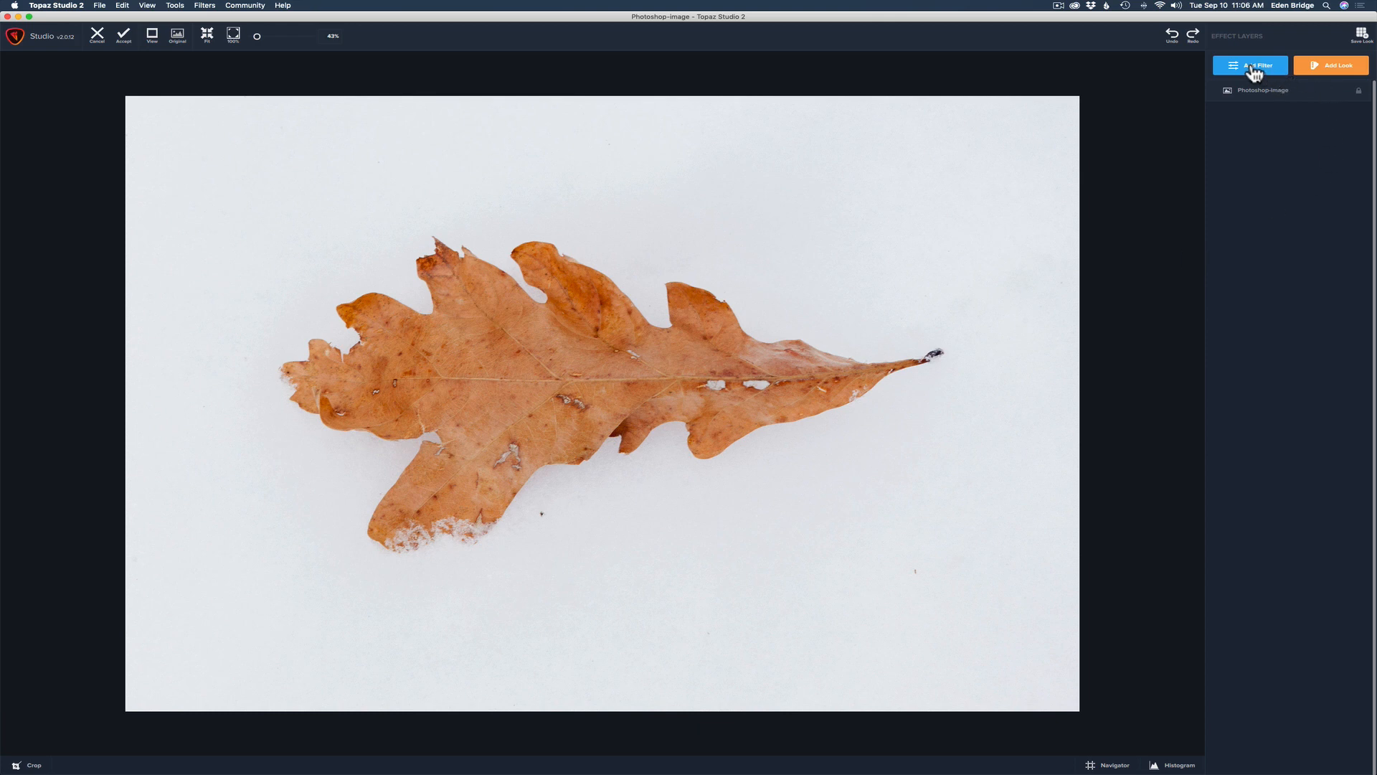
Step: Add a Sharpen filter layer from the Essential filters list to the oak leaf photo
{"action": "left_click", "coordinate": [1249, 66]}
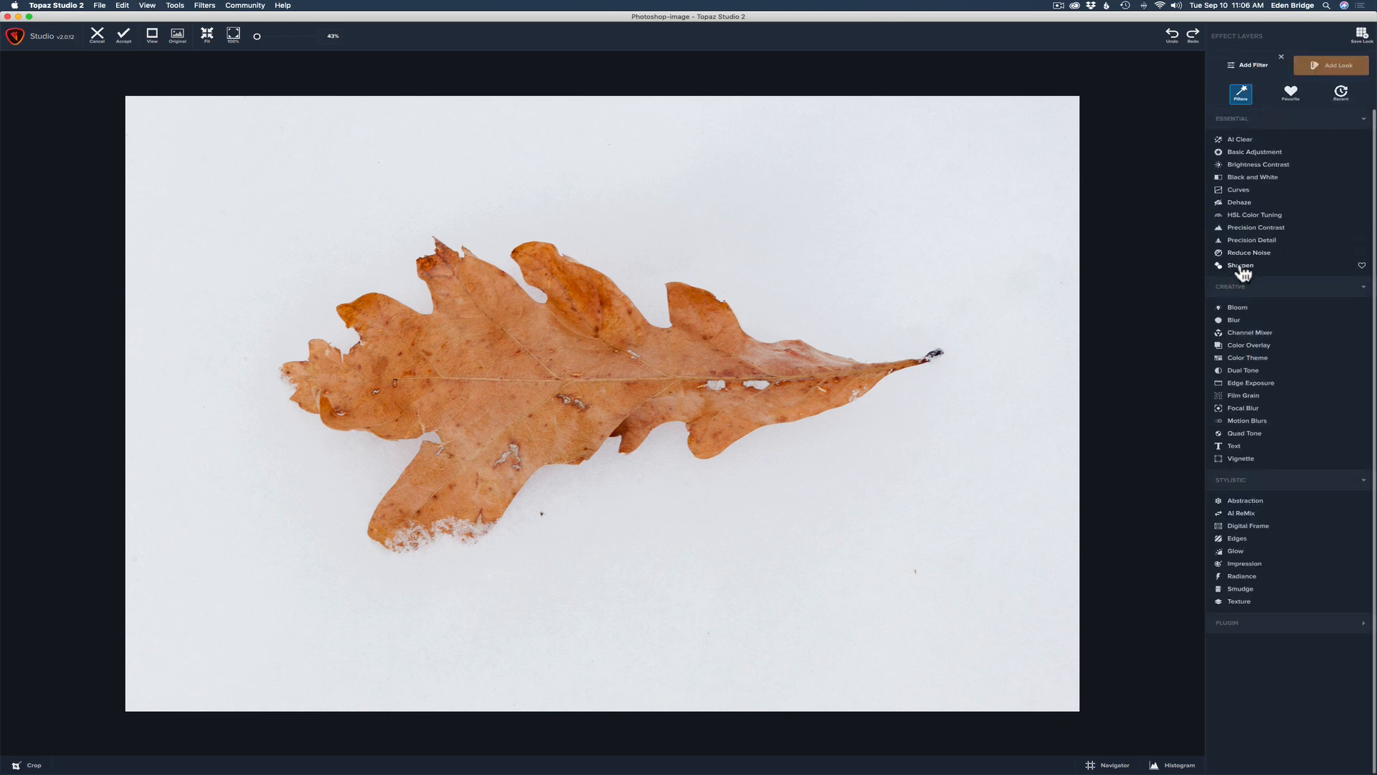
{"action": "left_click", "coordinate": [1241, 265]}
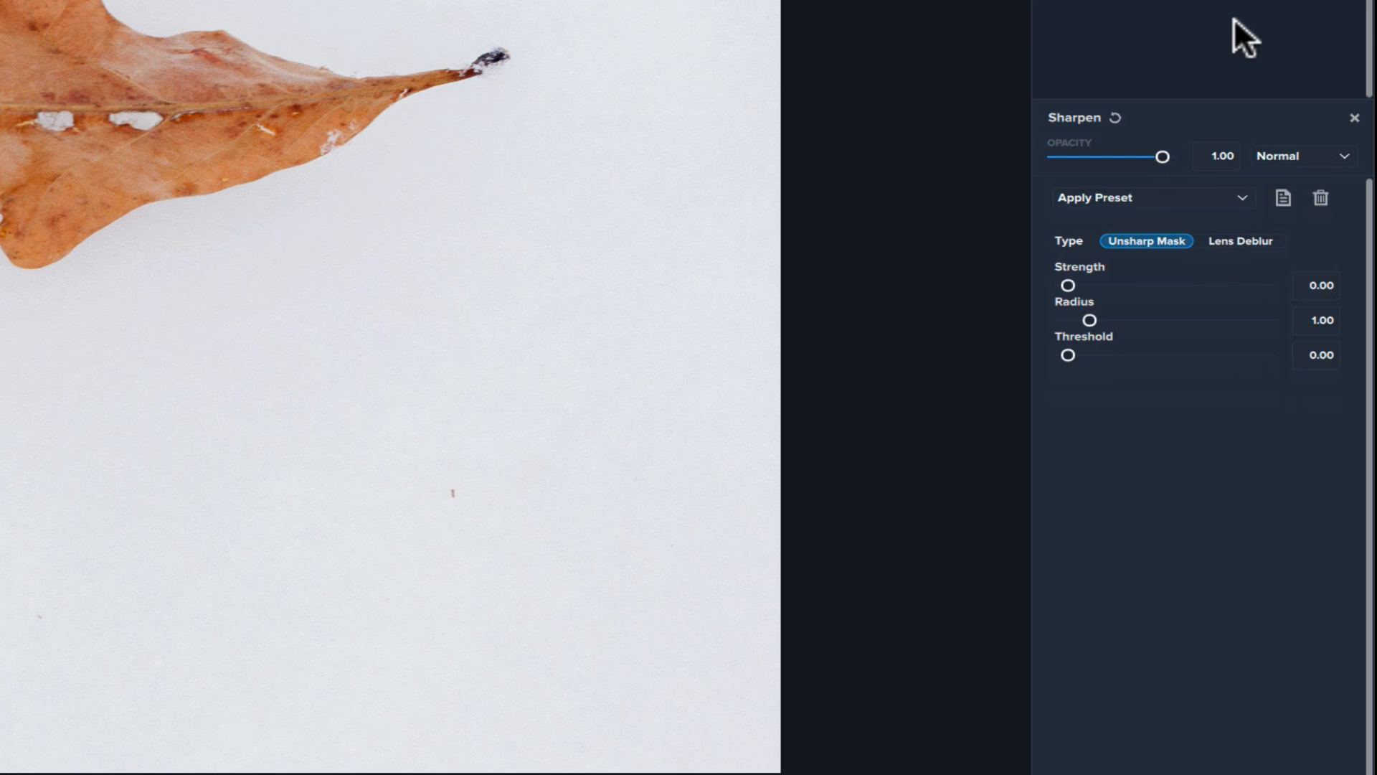
{"action": "mouse_move", "coordinate": [1257, 152]}
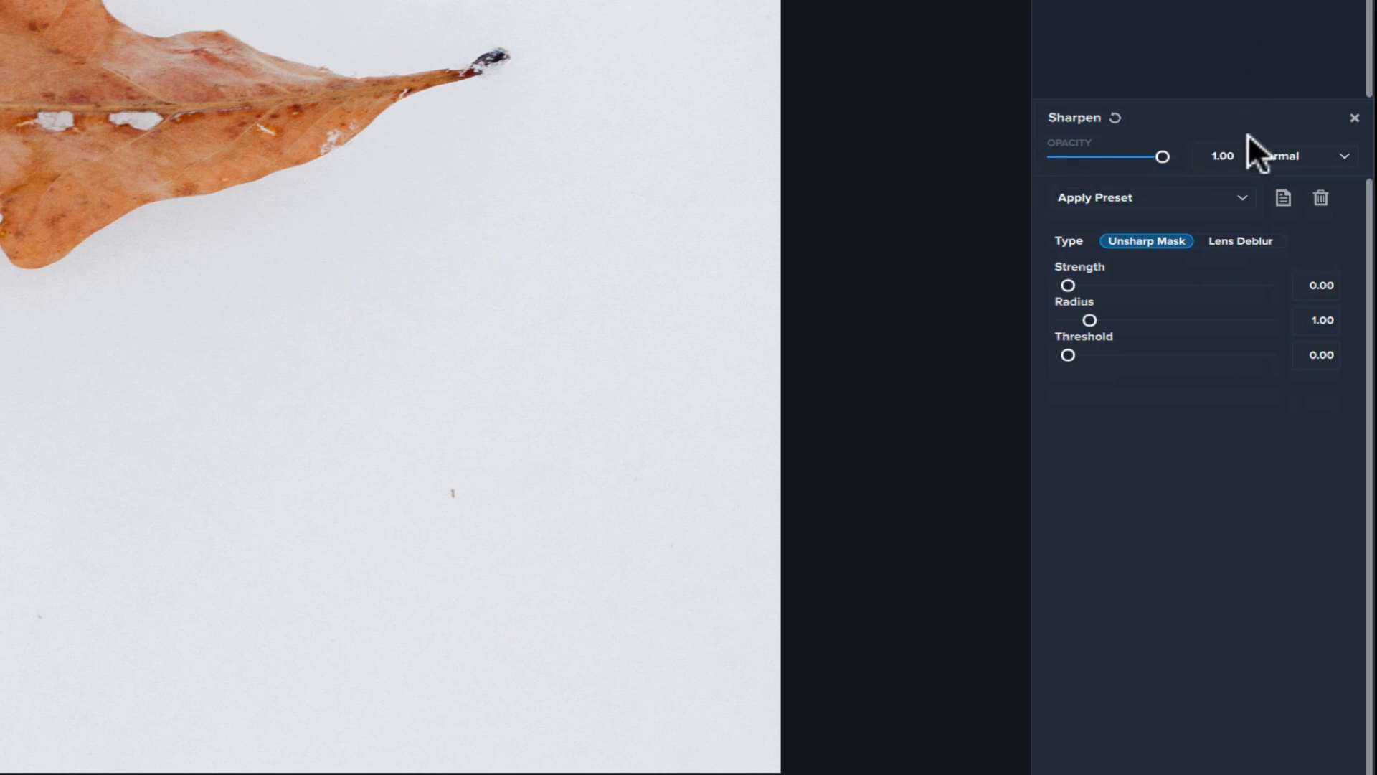
{"action": "mouse_move", "coordinate": [1189, 167]}
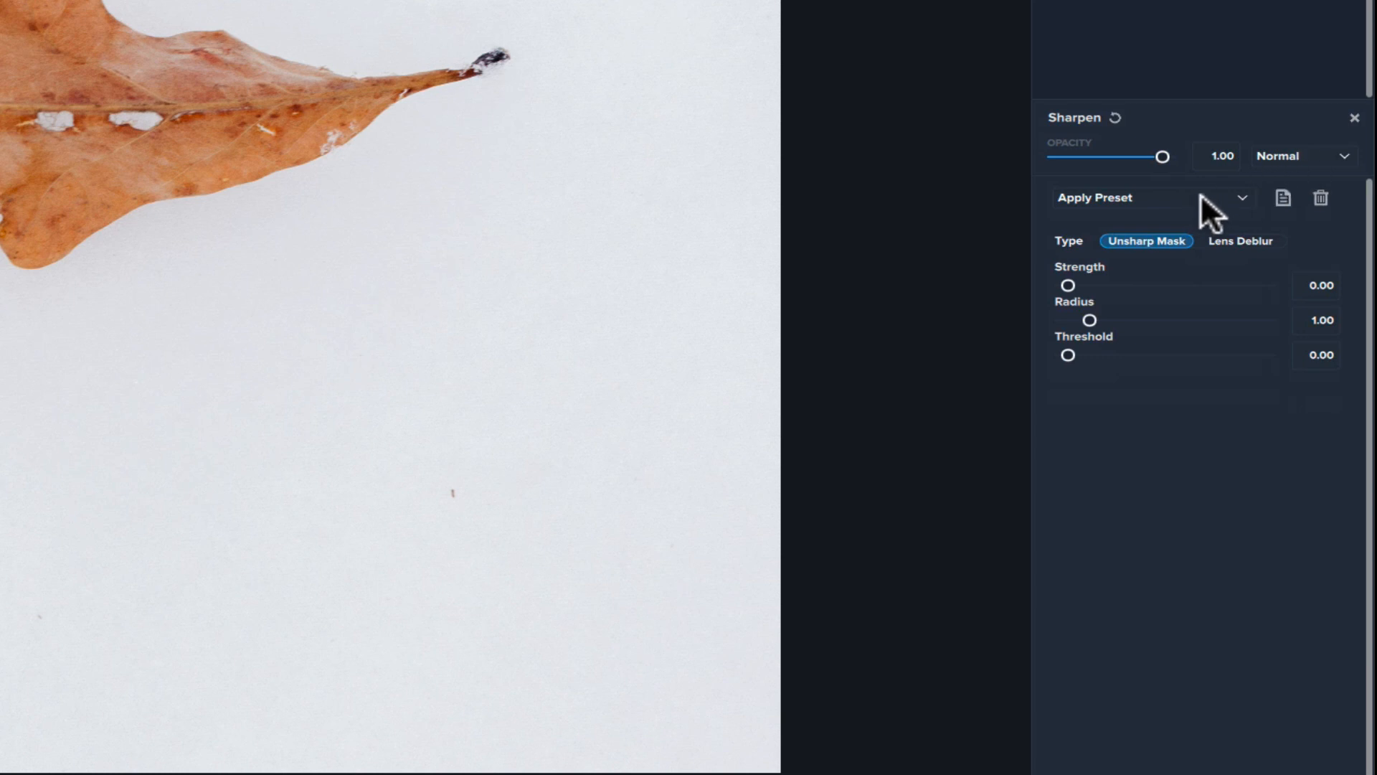
{"action": "mouse_move", "coordinate": [1198, 211]}
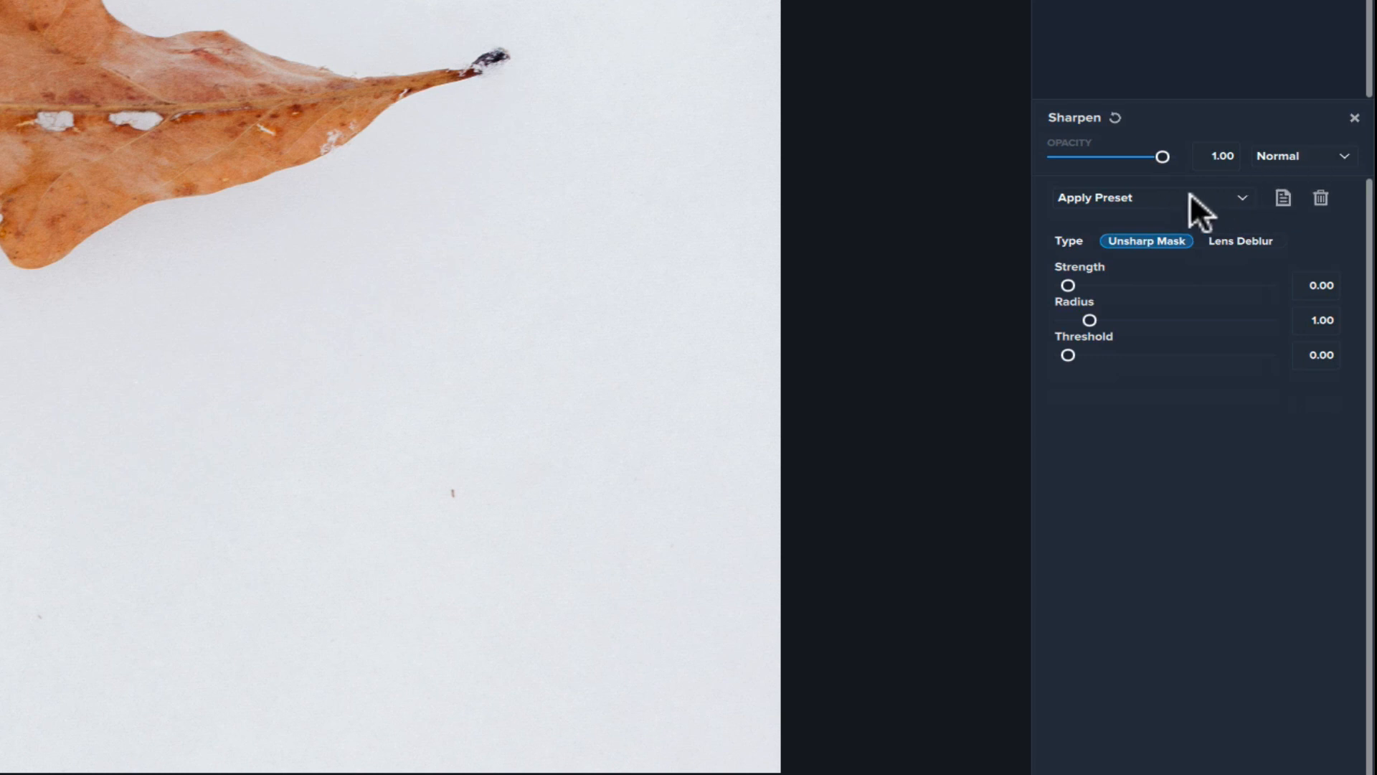
{"action": "mouse_move", "coordinate": [1215, 263]}
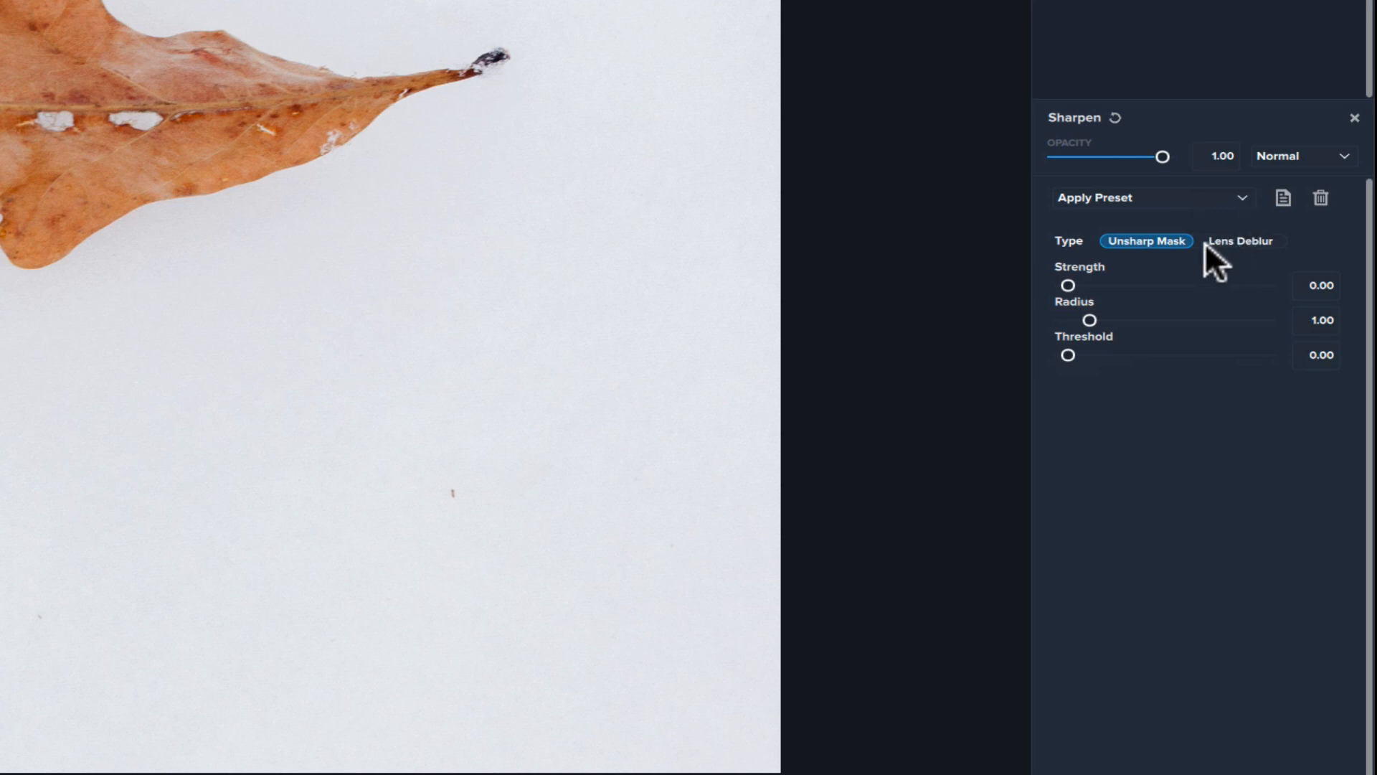
{"action": "mouse_move", "coordinate": [1093, 254]}
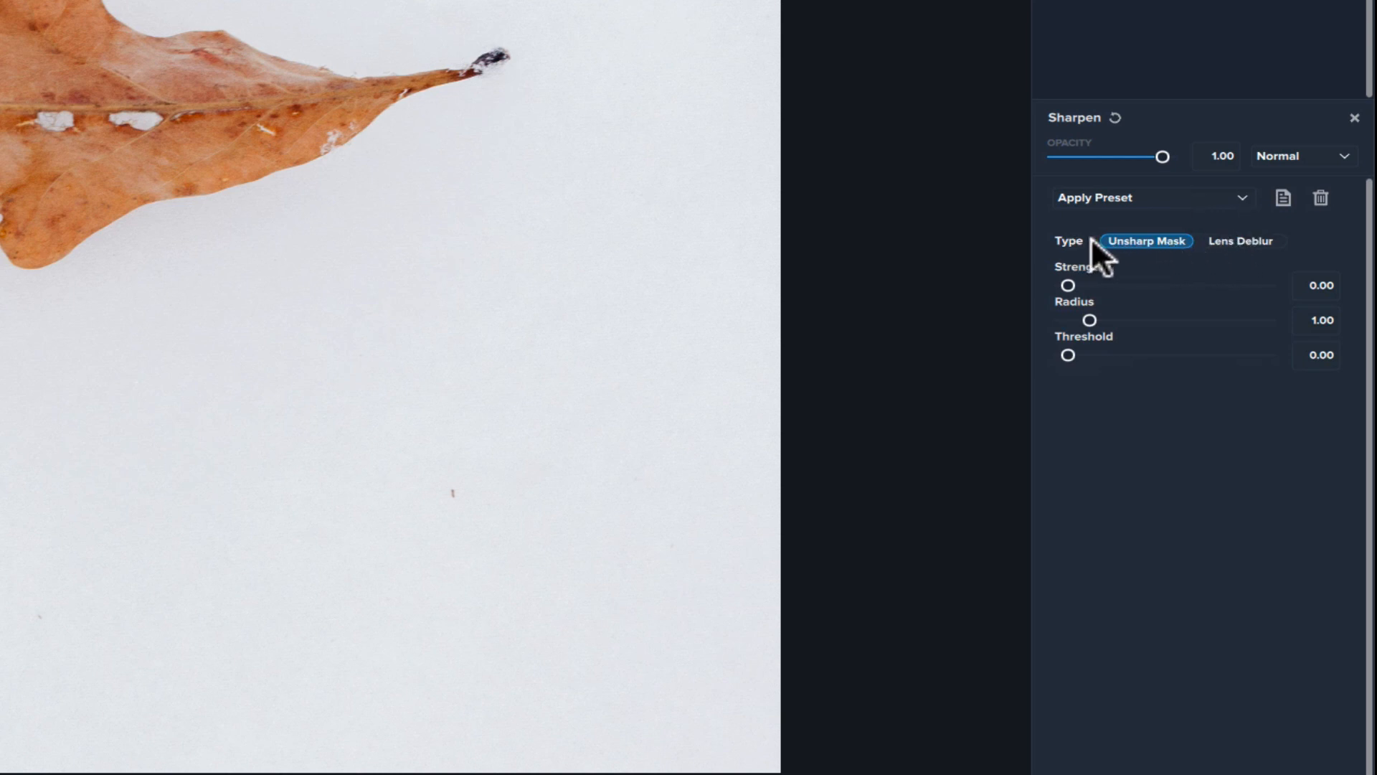
{"action": "mouse_move", "coordinate": [1251, 257]}
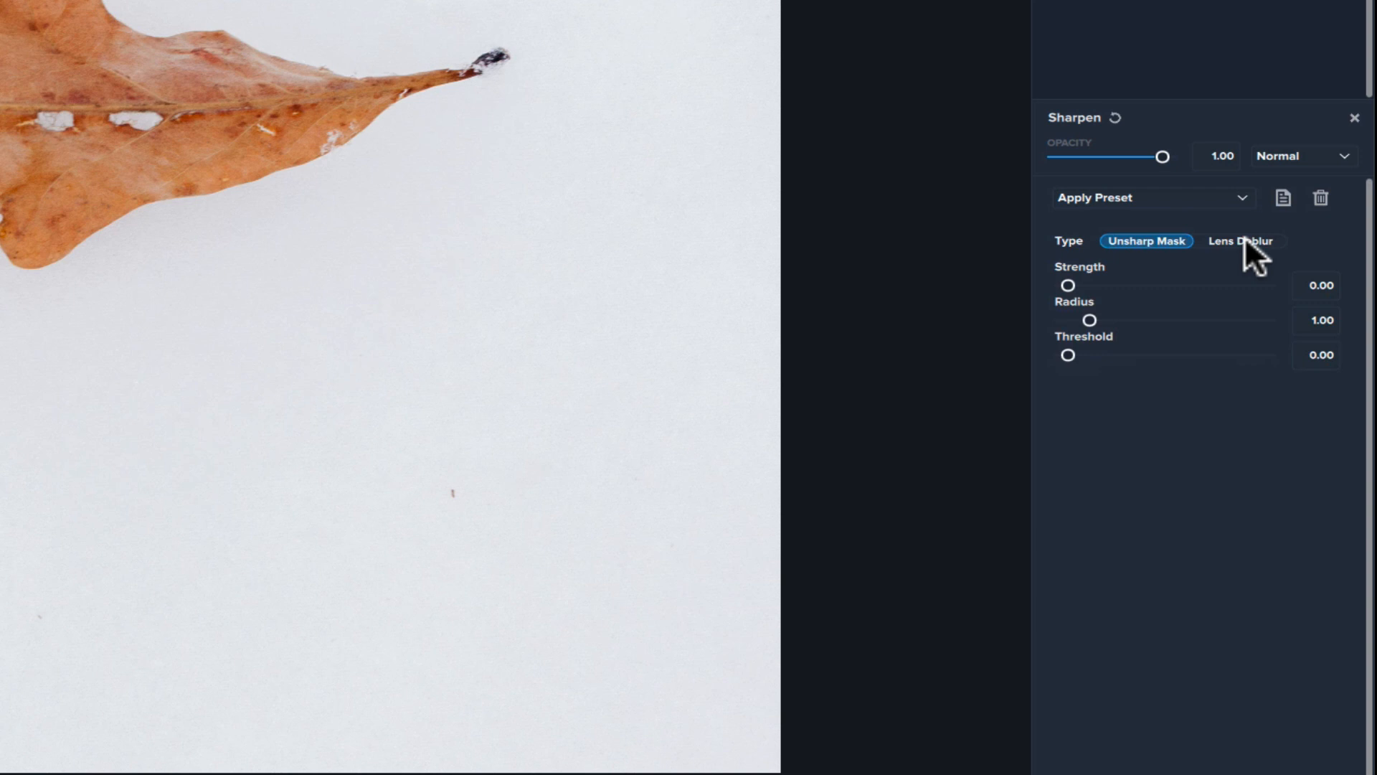
{"action": "mouse_move", "coordinate": [512, 222]}
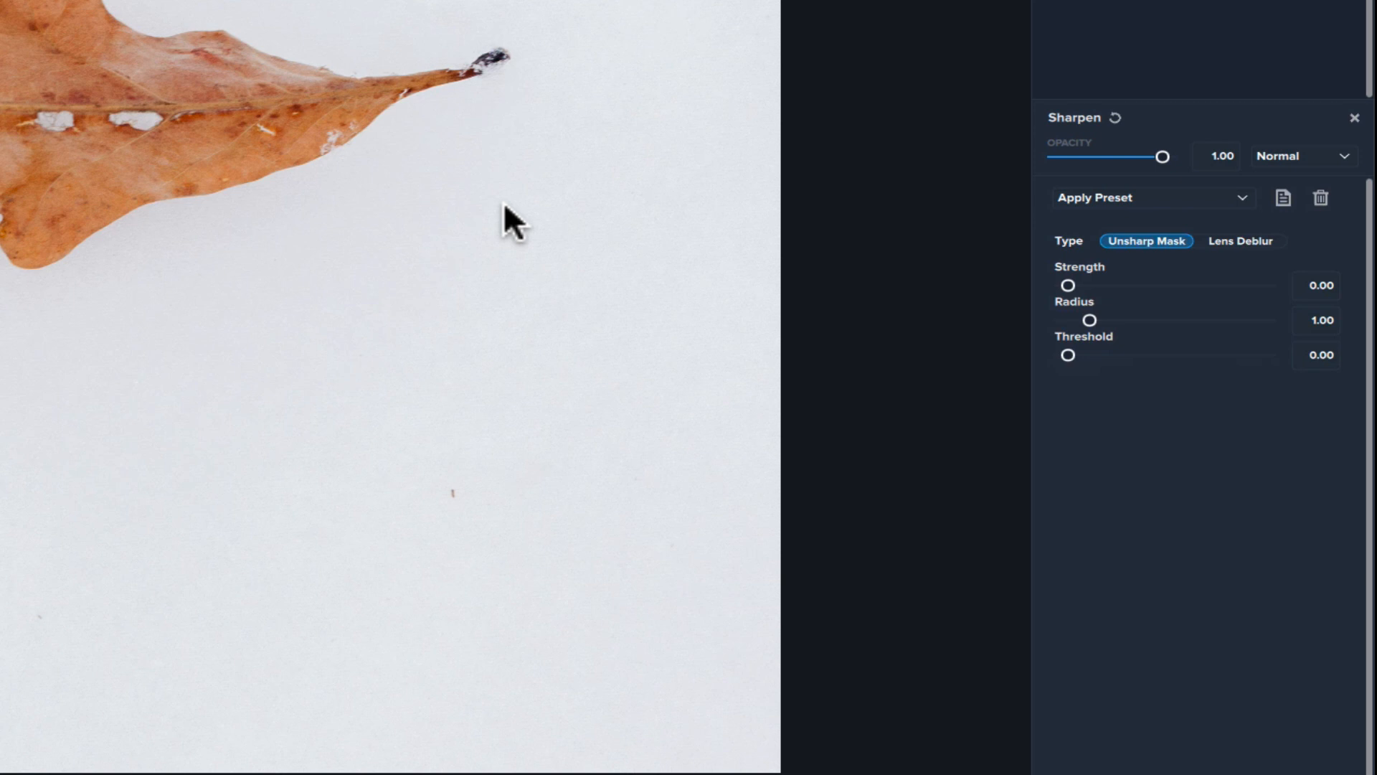
{"action": "mouse_move", "coordinate": [927, 237]}
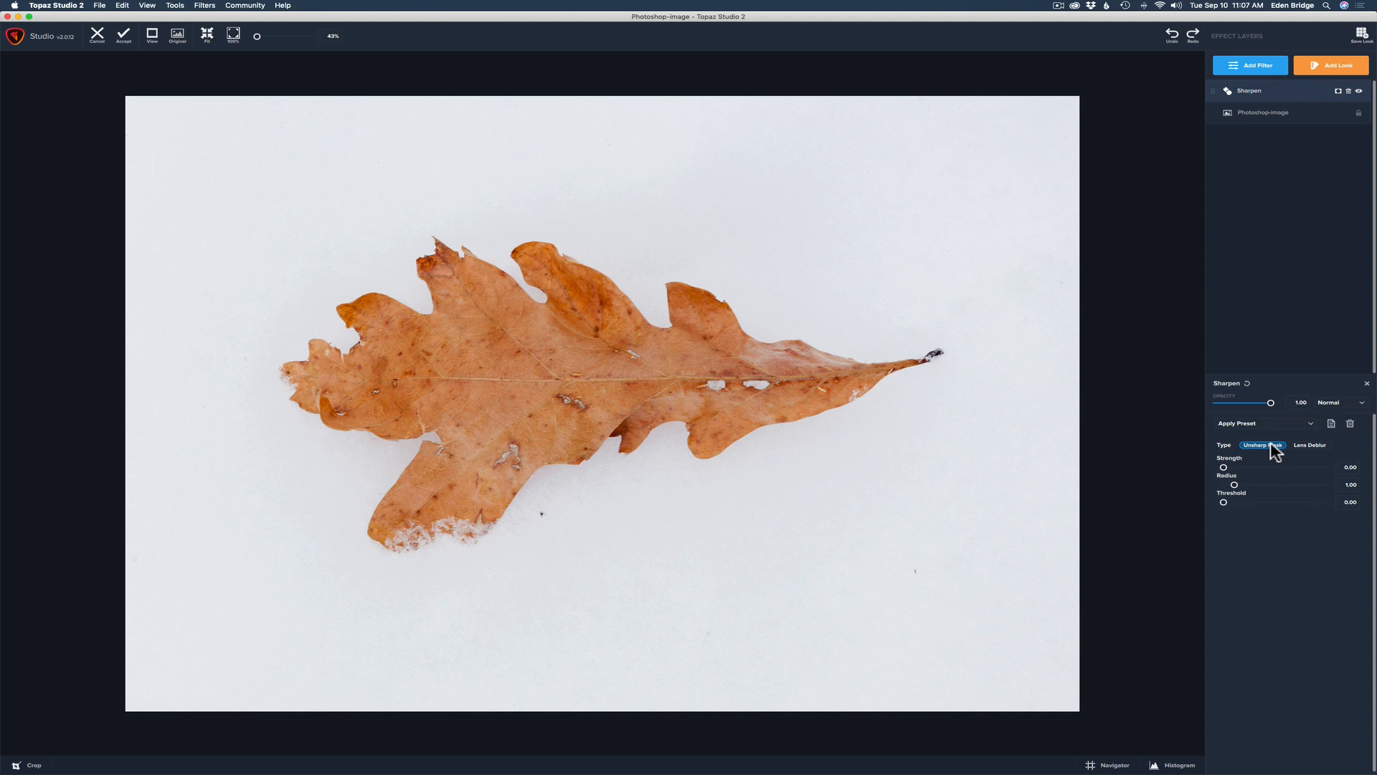
{"action": "mouse_move", "coordinate": [1235, 477]}
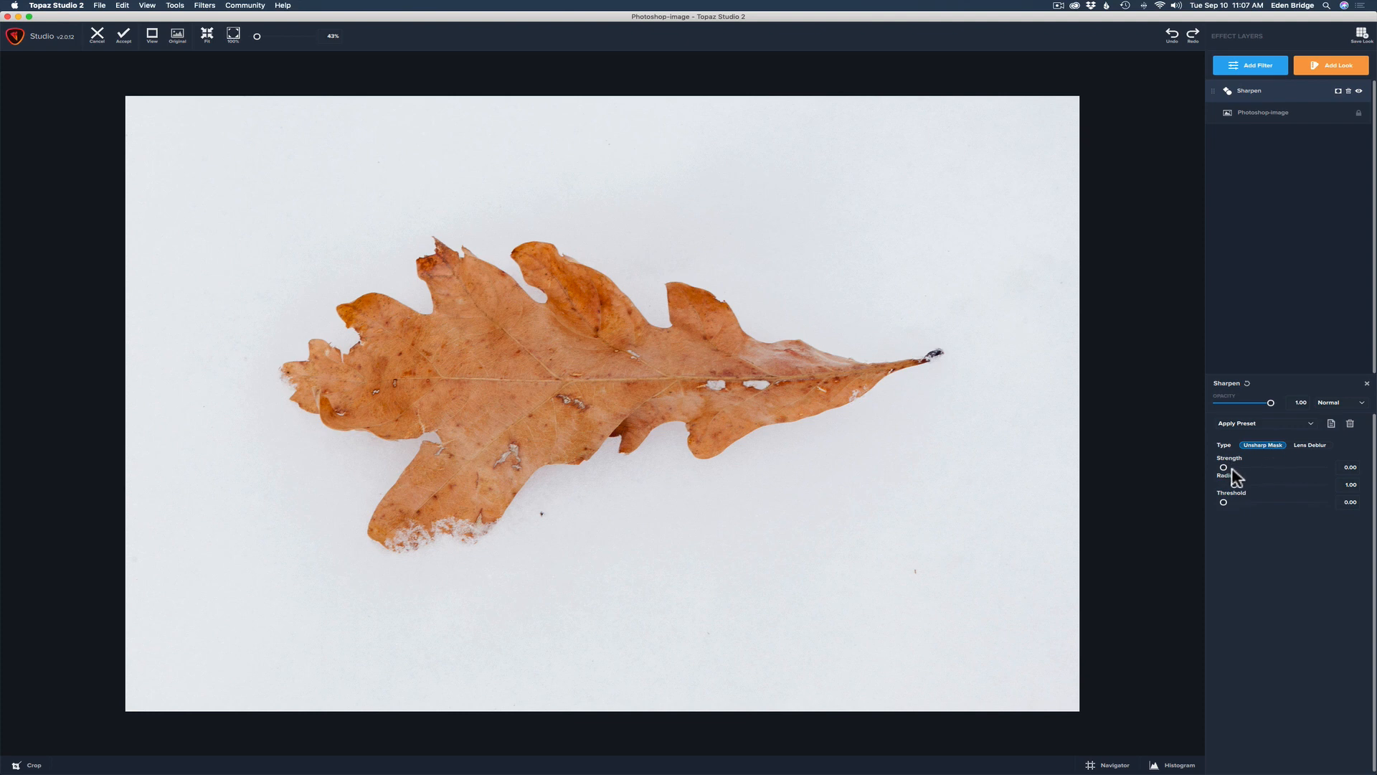
{"action": "mouse_move", "coordinate": [1238, 511]}
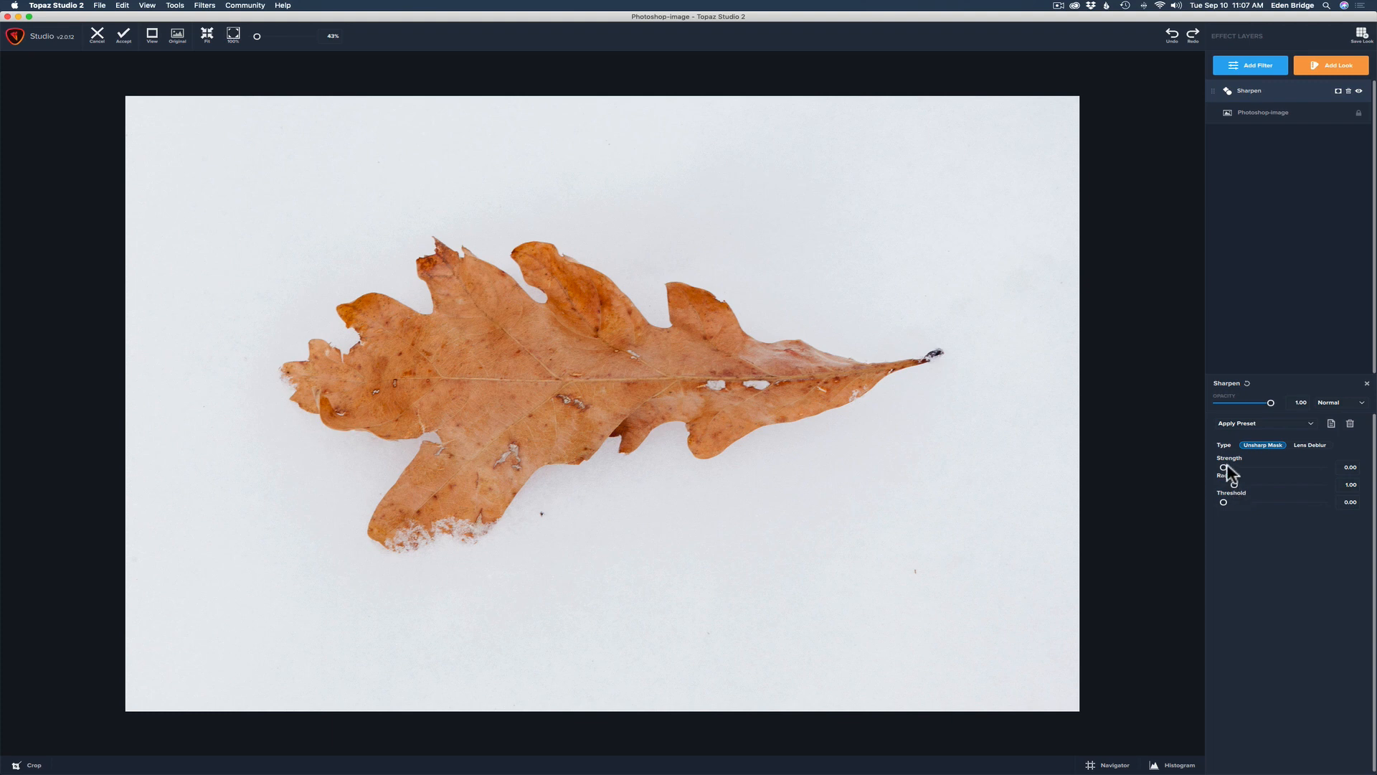
{"action": "mouse_move", "coordinate": [1238, 486]}
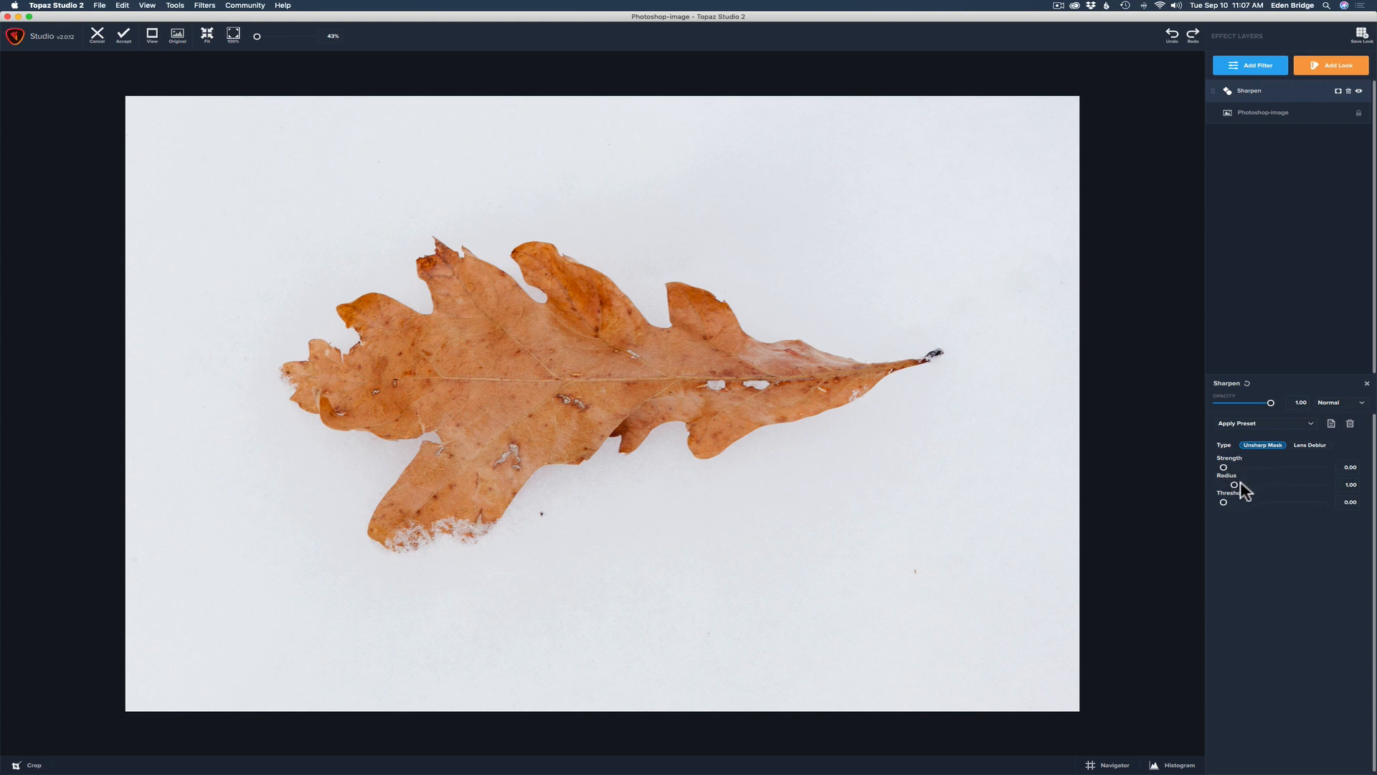
{"action": "mouse_move", "coordinate": [1239, 492]}
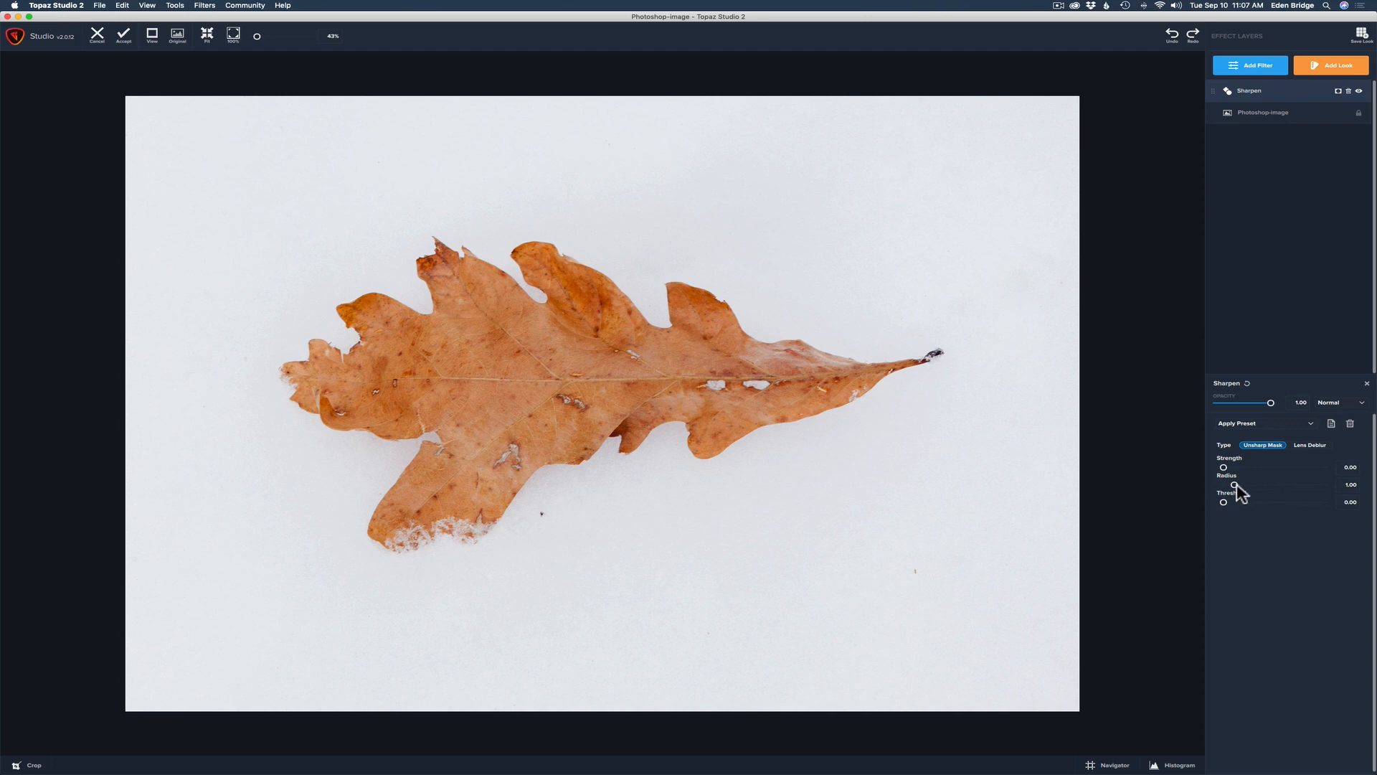
{"action": "mouse_move", "coordinate": [1239, 492]}
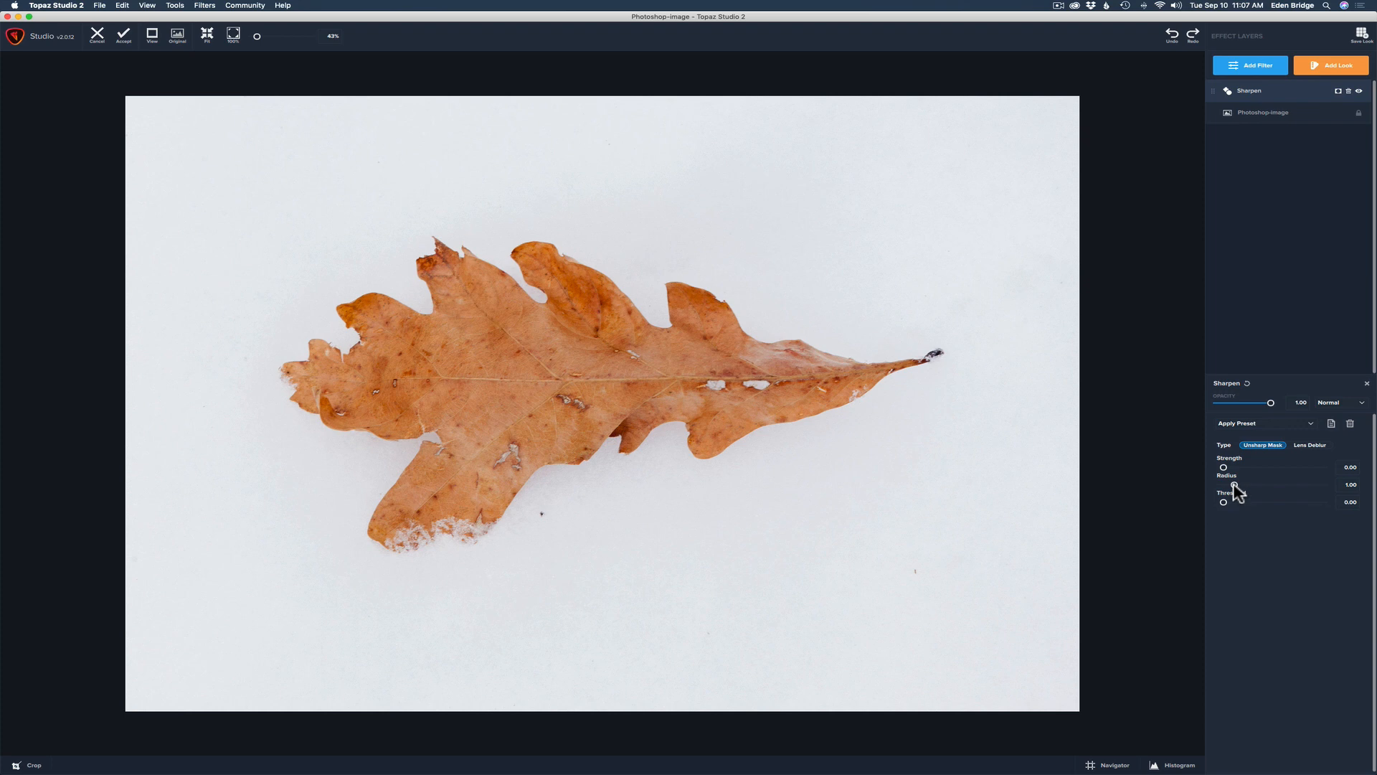
{"action": "mouse_move", "coordinate": [1283, 492]}
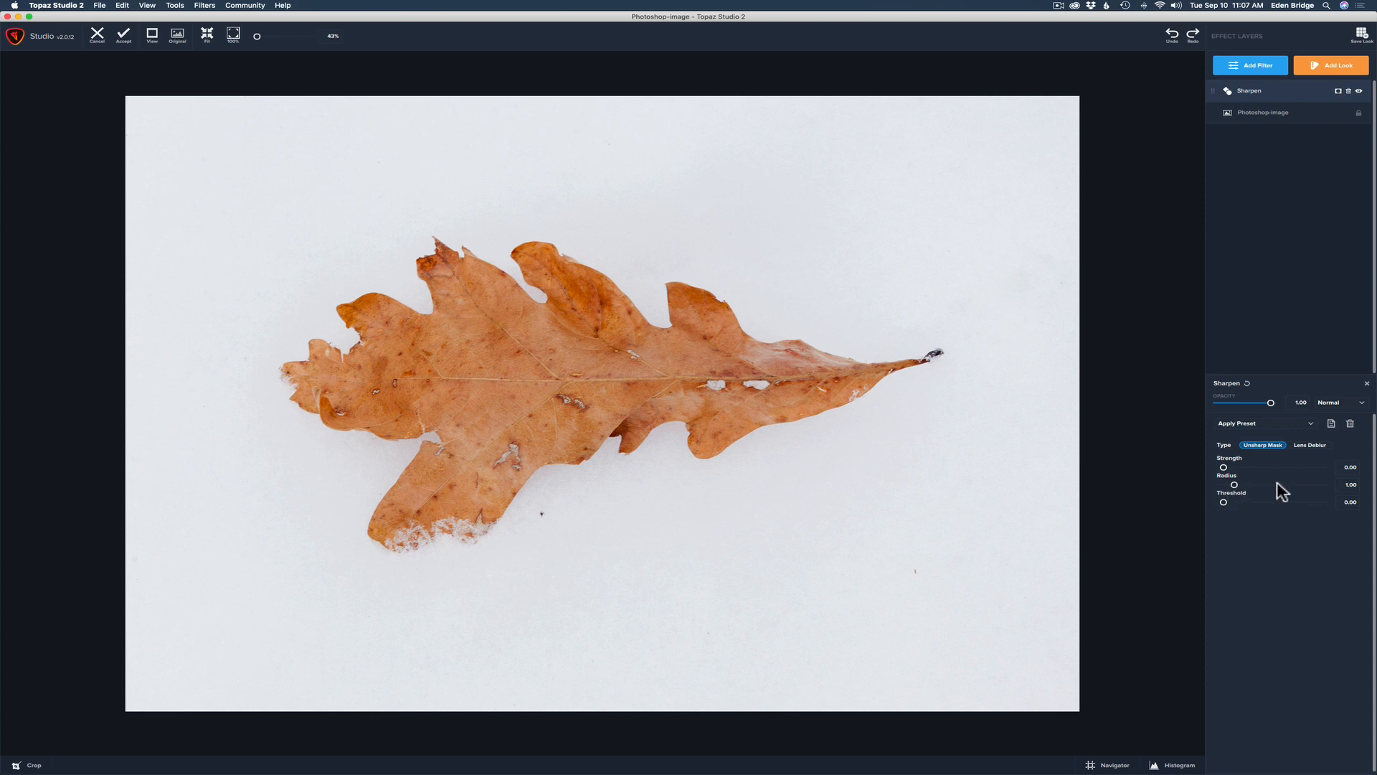
{"action": "mouse_move", "coordinate": [1287, 492]}
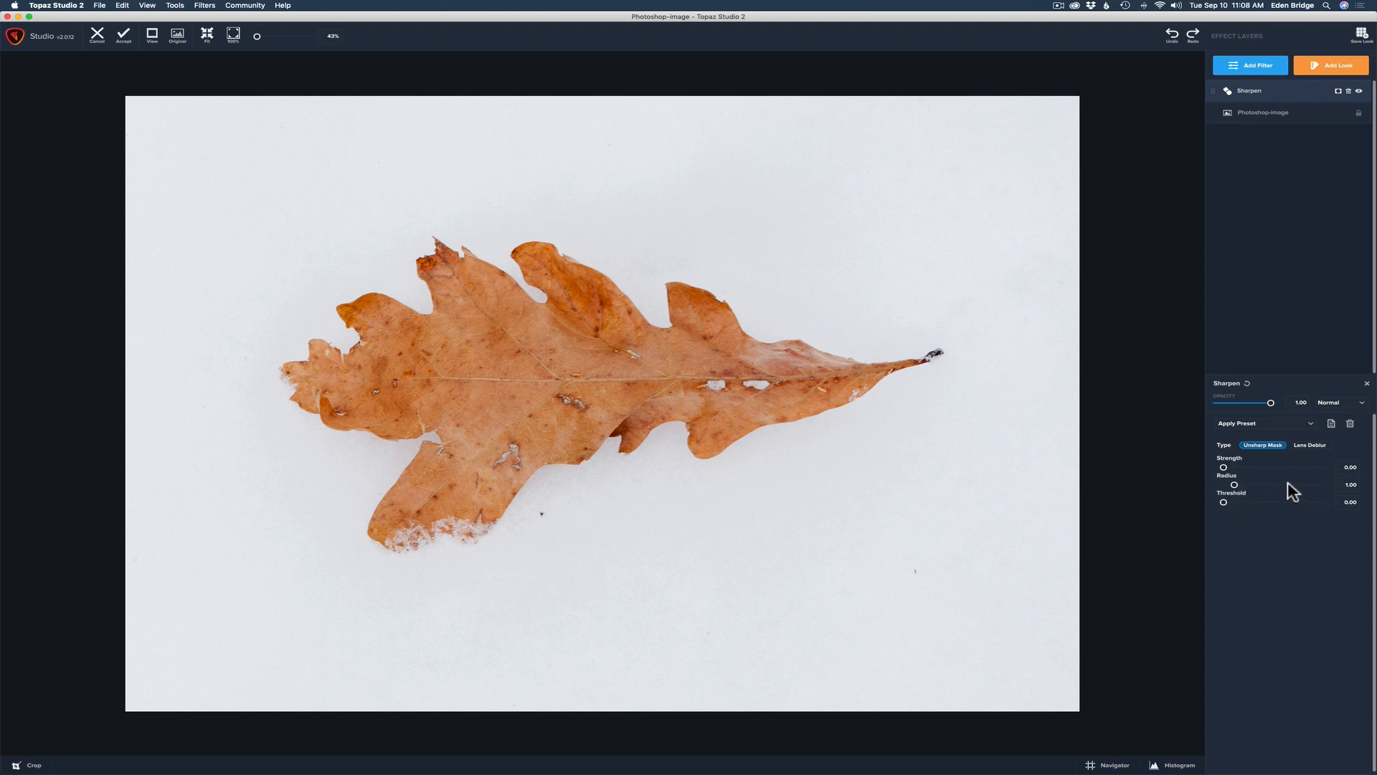
{"action": "mouse_move", "coordinate": [1291, 492]}
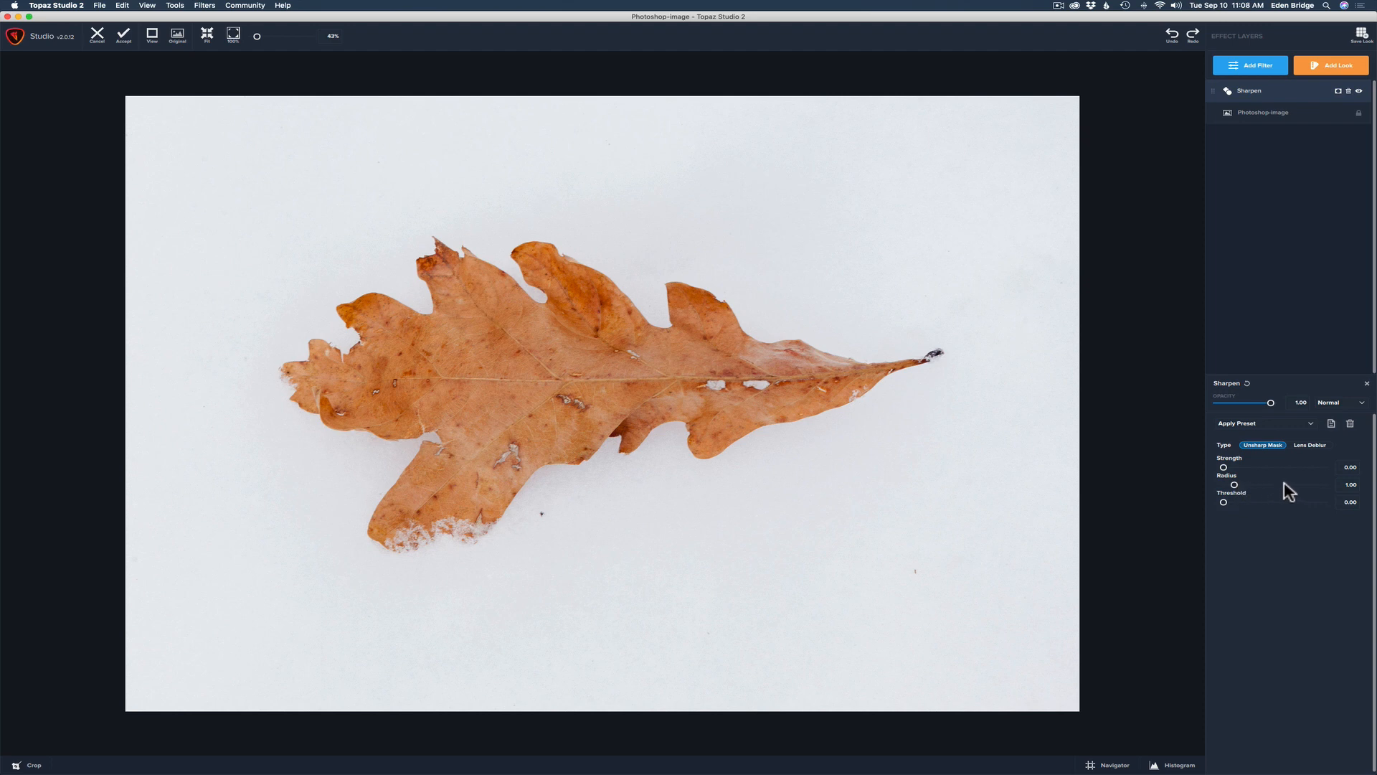
{"action": "mouse_move", "coordinate": [1251, 478]}
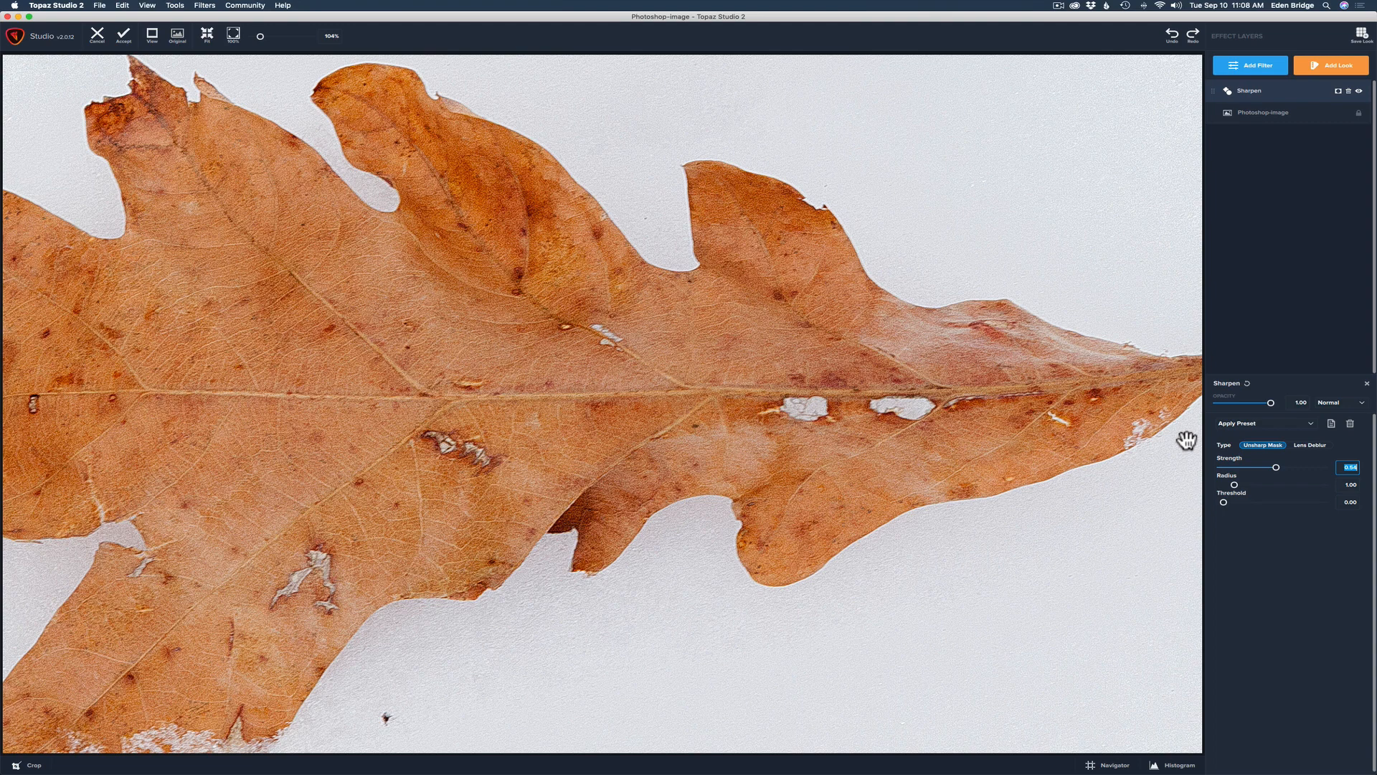
{"action": "mouse_move", "coordinate": [1288, 472]}
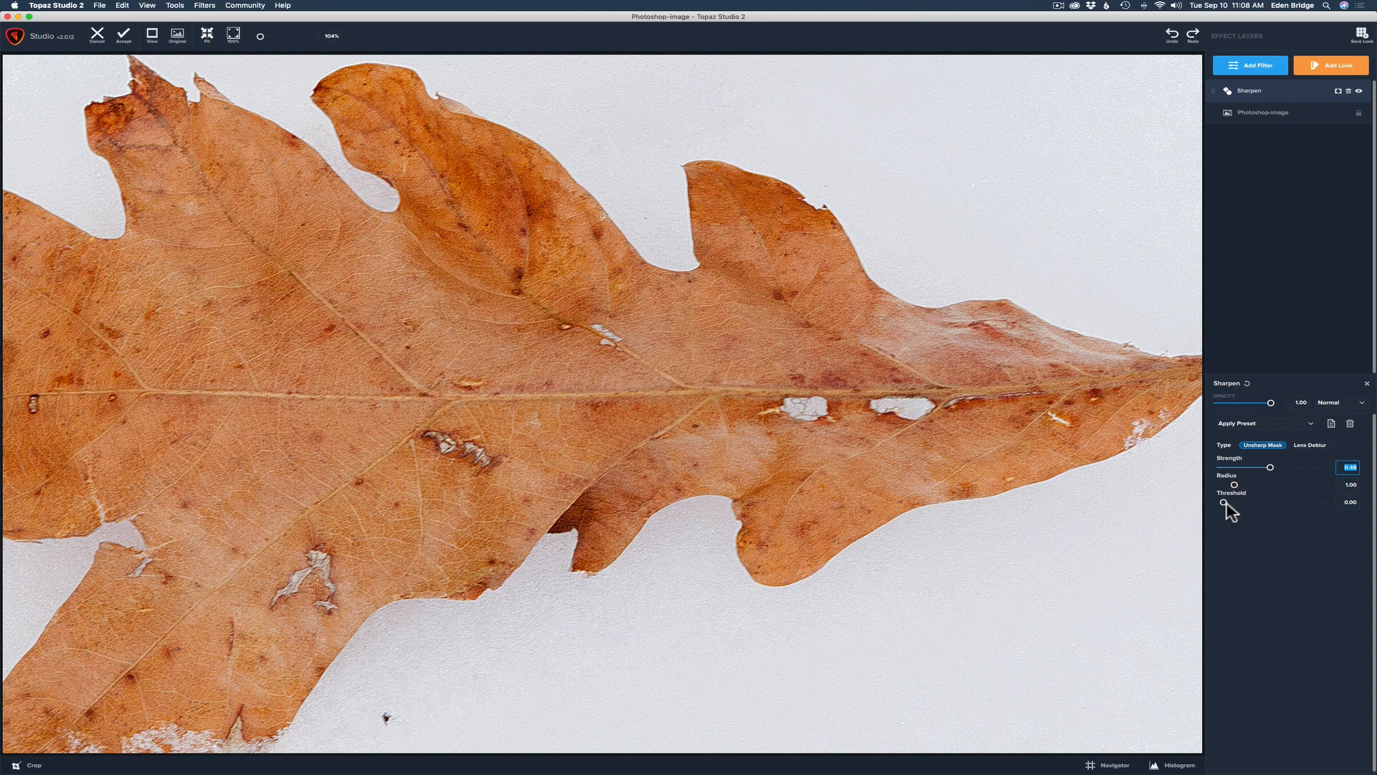
{"action": "mouse_move", "coordinate": [1229, 509]}
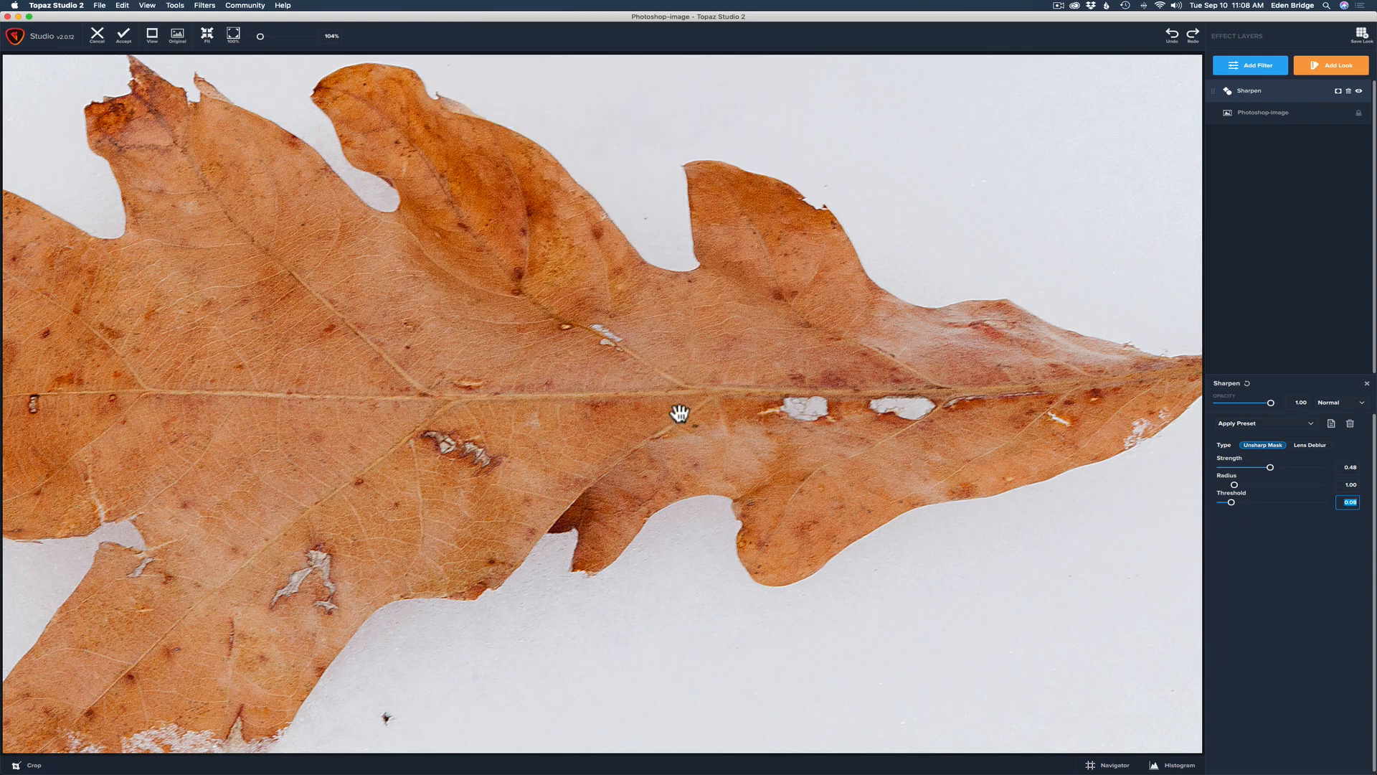
Step: Apply Unsharp Mask at strength 0.48 and threshold 0.08 to bring out the leaf veins
{"action": "left_click", "coordinate": [176, 37]}
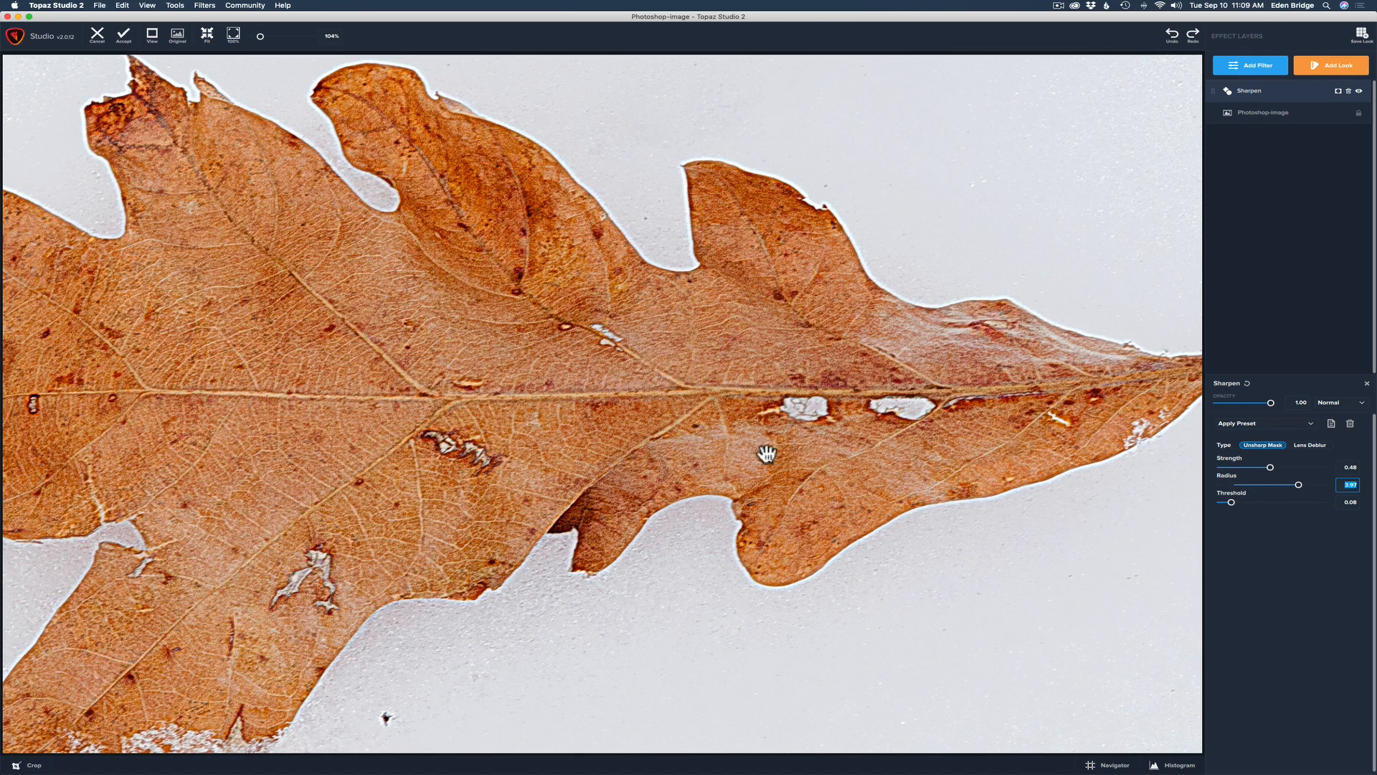
{"action": "mouse_move", "coordinate": [669, 415]}
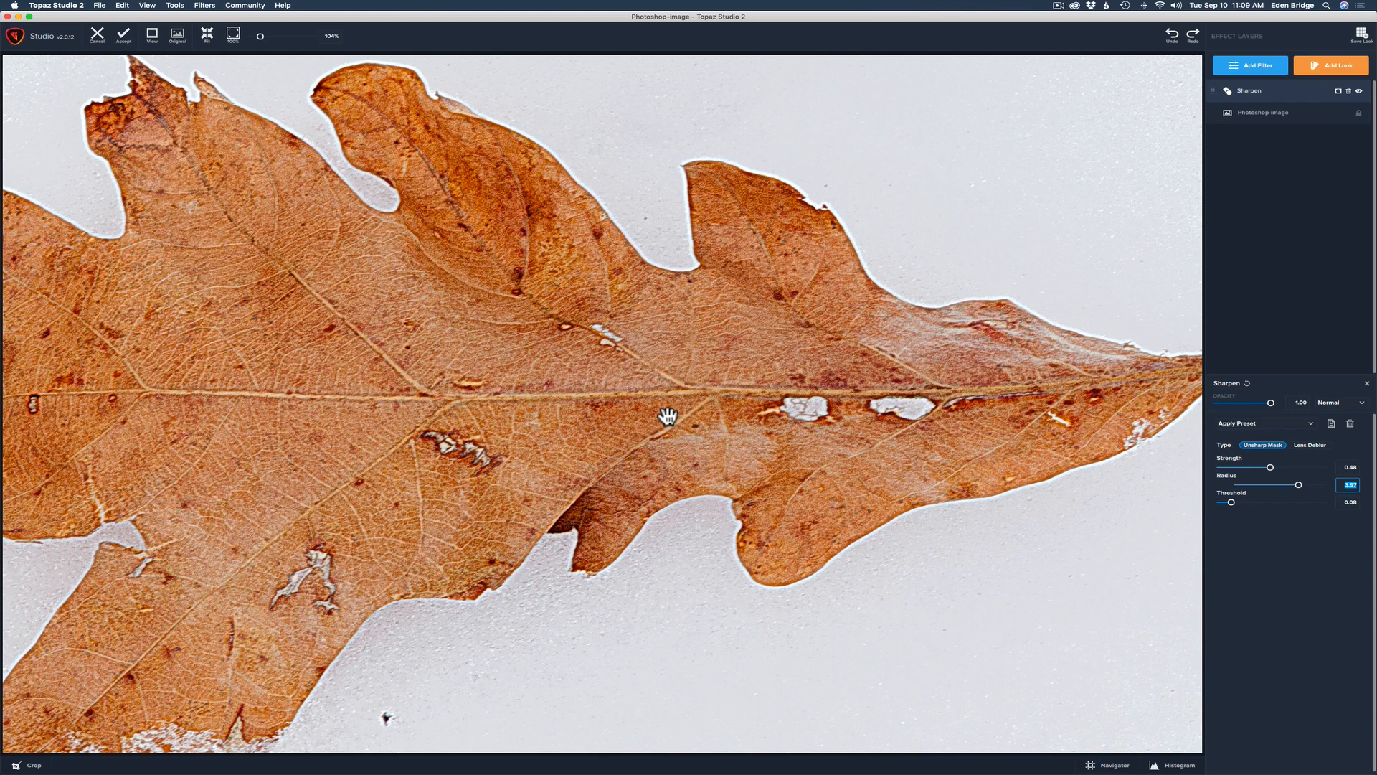
{"action": "mouse_move", "coordinate": [1292, 473]}
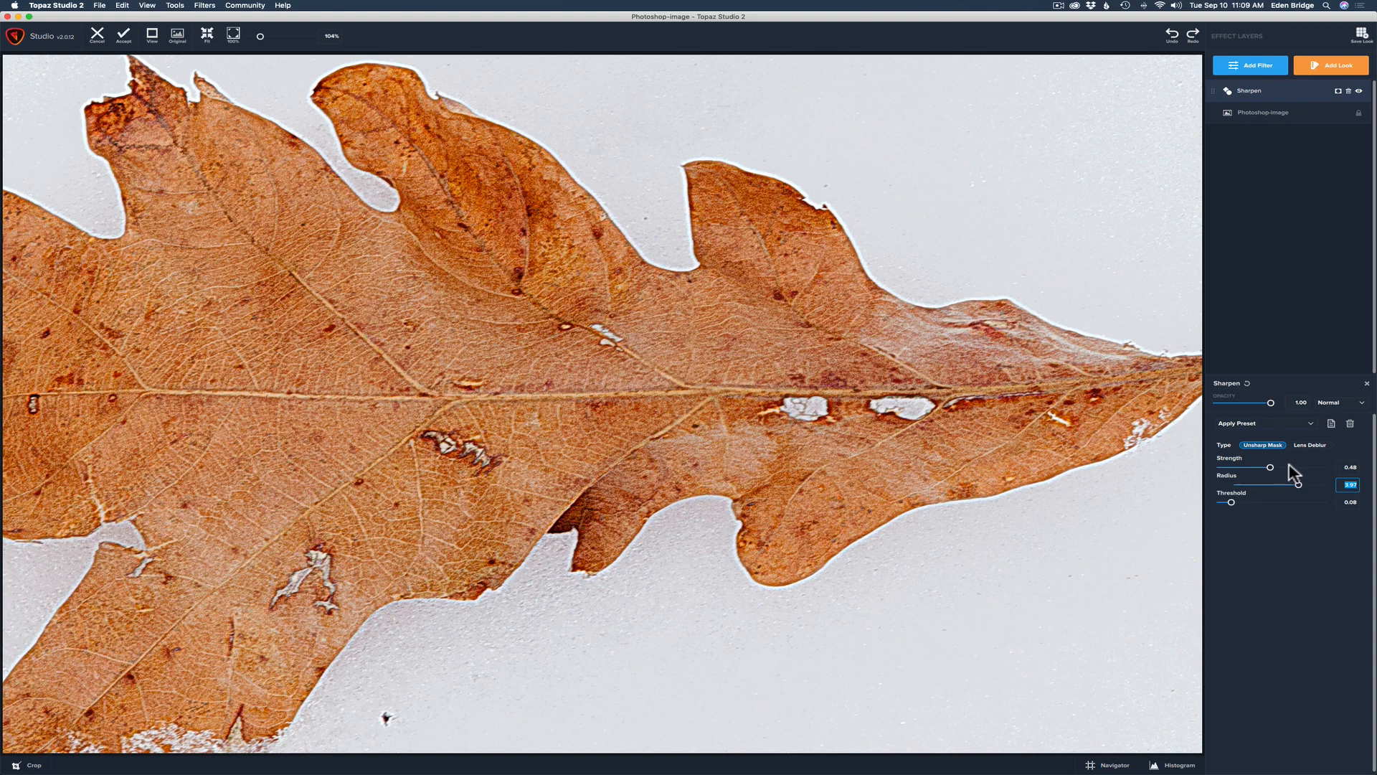
{"action": "mouse_move", "coordinate": [1304, 488]}
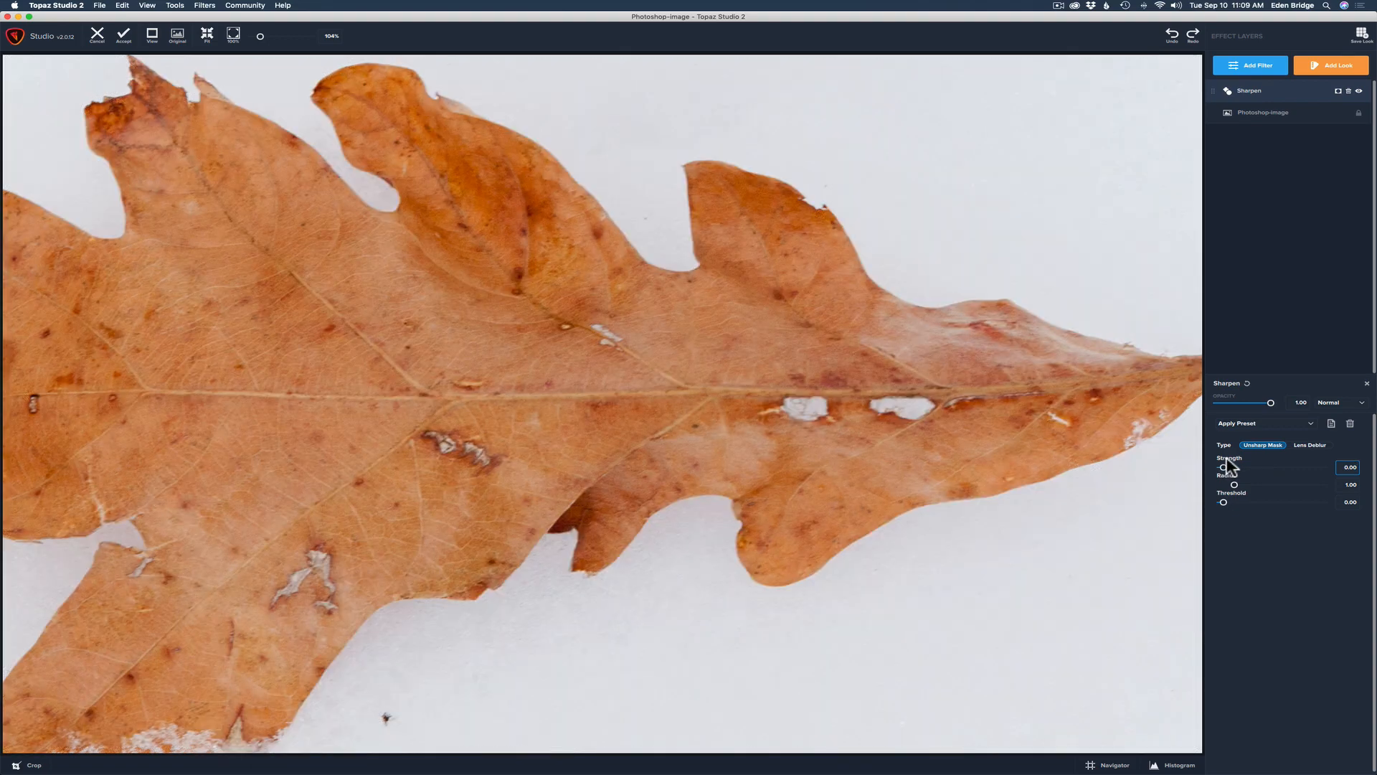
{"action": "mouse_move", "coordinate": [1327, 452]}
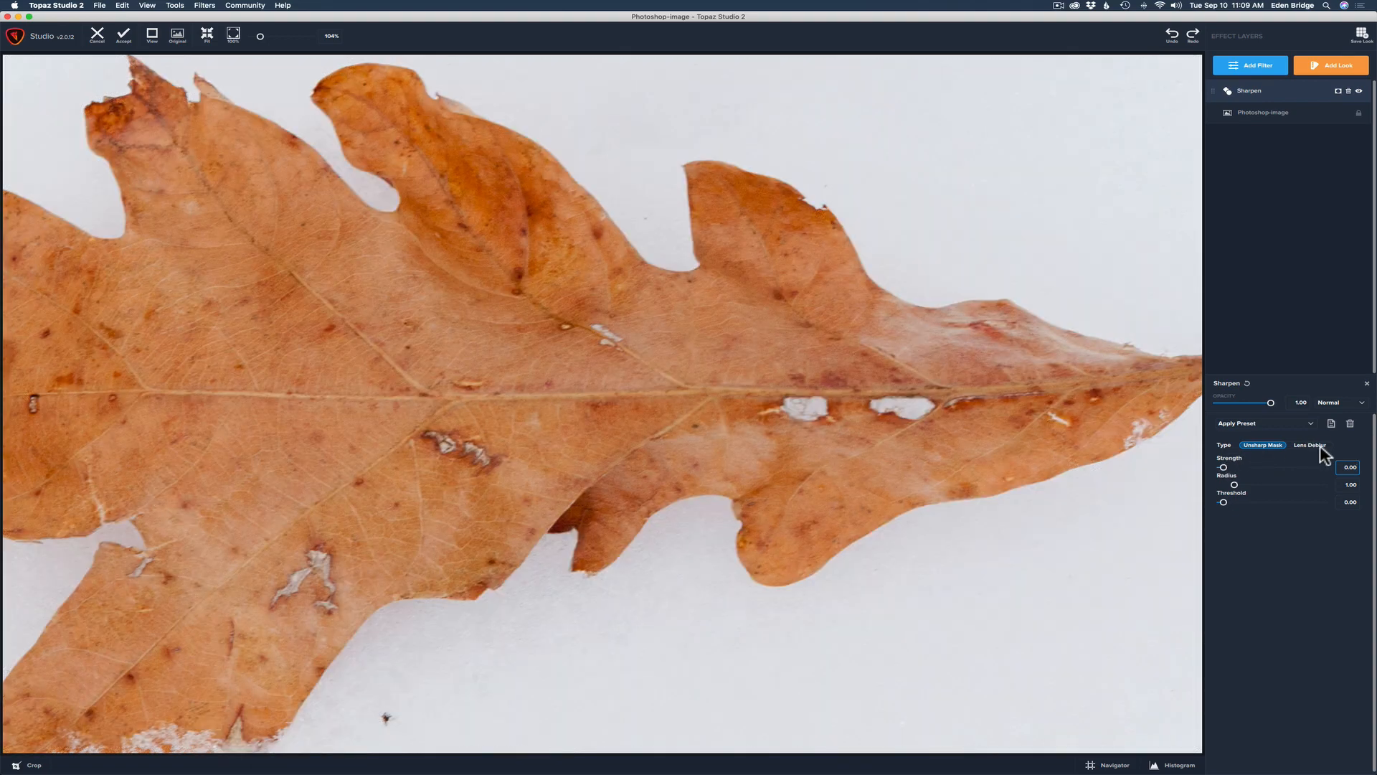
Step: Switch the Sharpen type to Lens Deblur with strength 0.62 and threshold 0.06
{"action": "left_click", "coordinate": [1310, 445]}
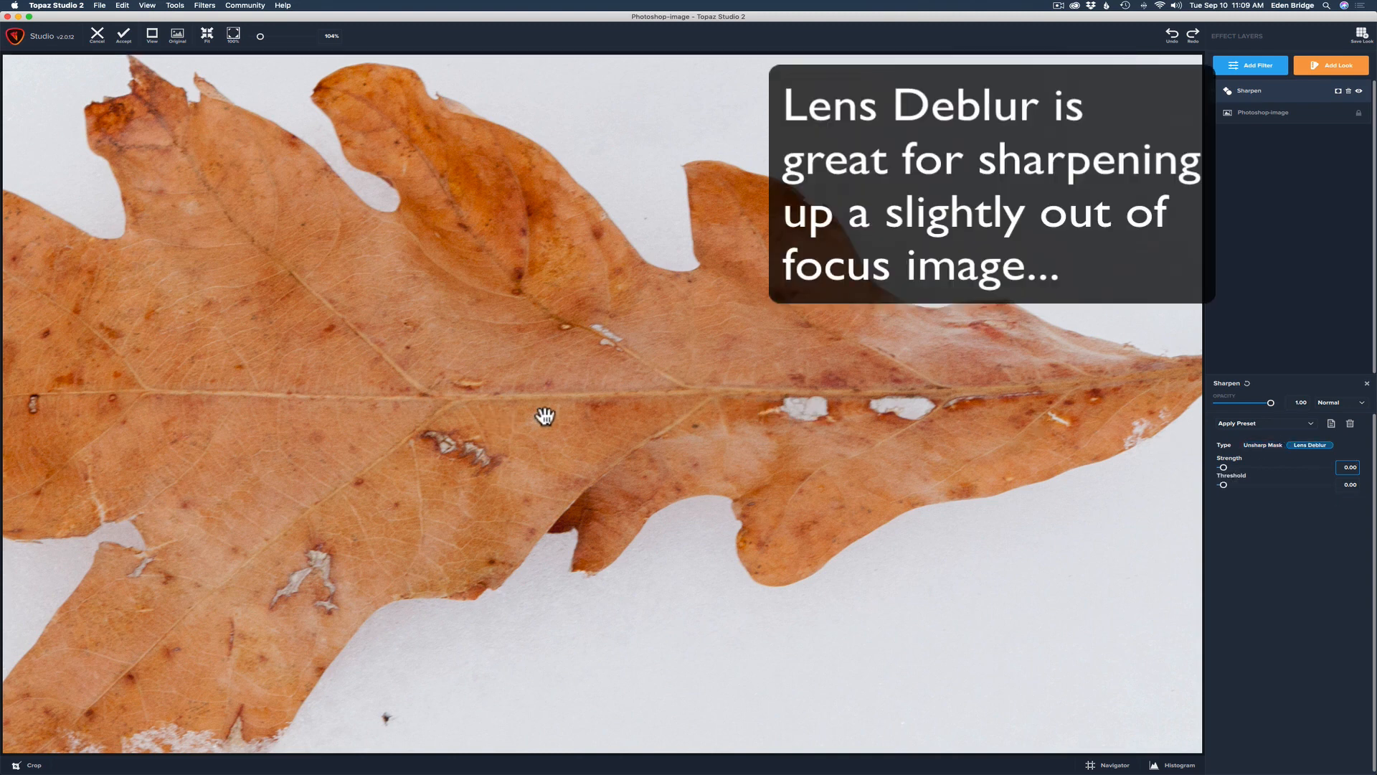
{"action": "mouse_move", "coordinate": [1255, 473]}
{"action": "type", "text": "0.06"}
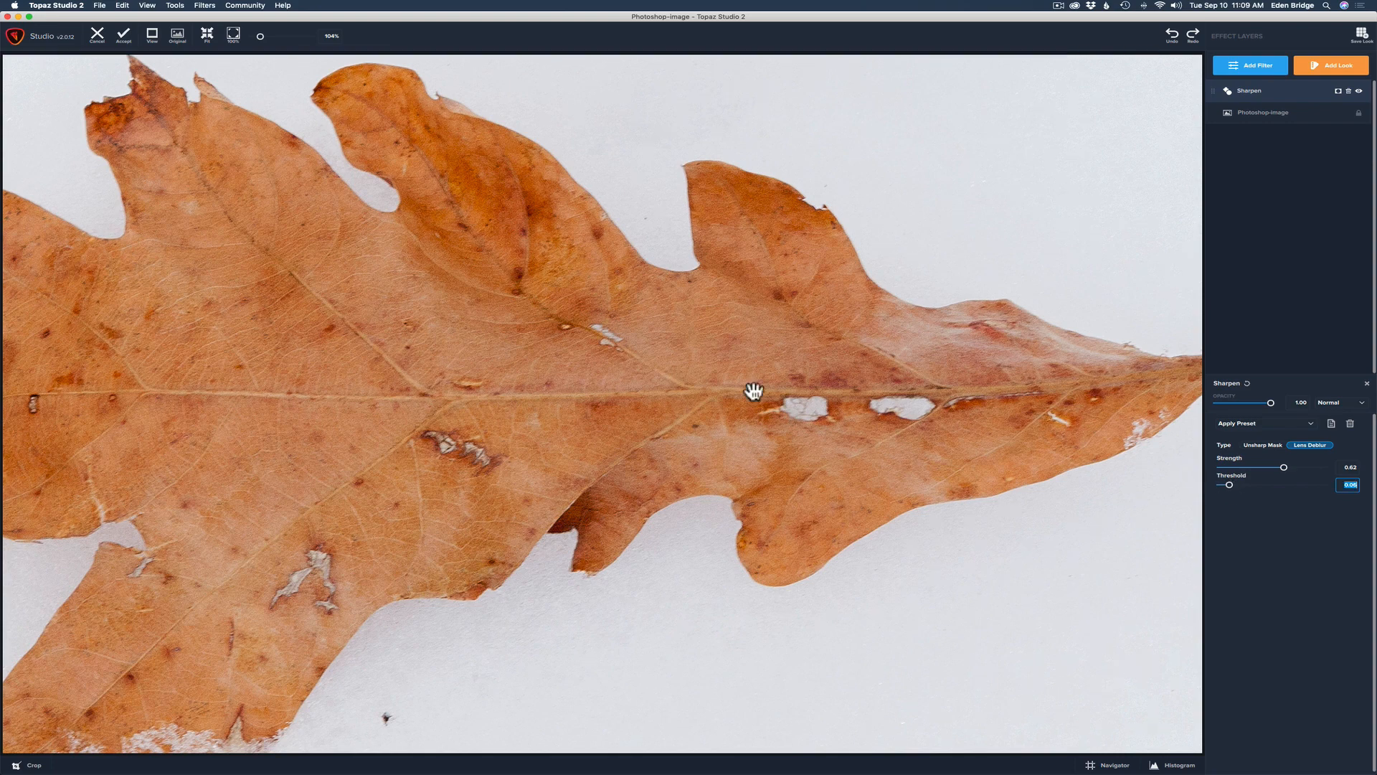
{"action": "left_click", "coordinate": [177, 35]}
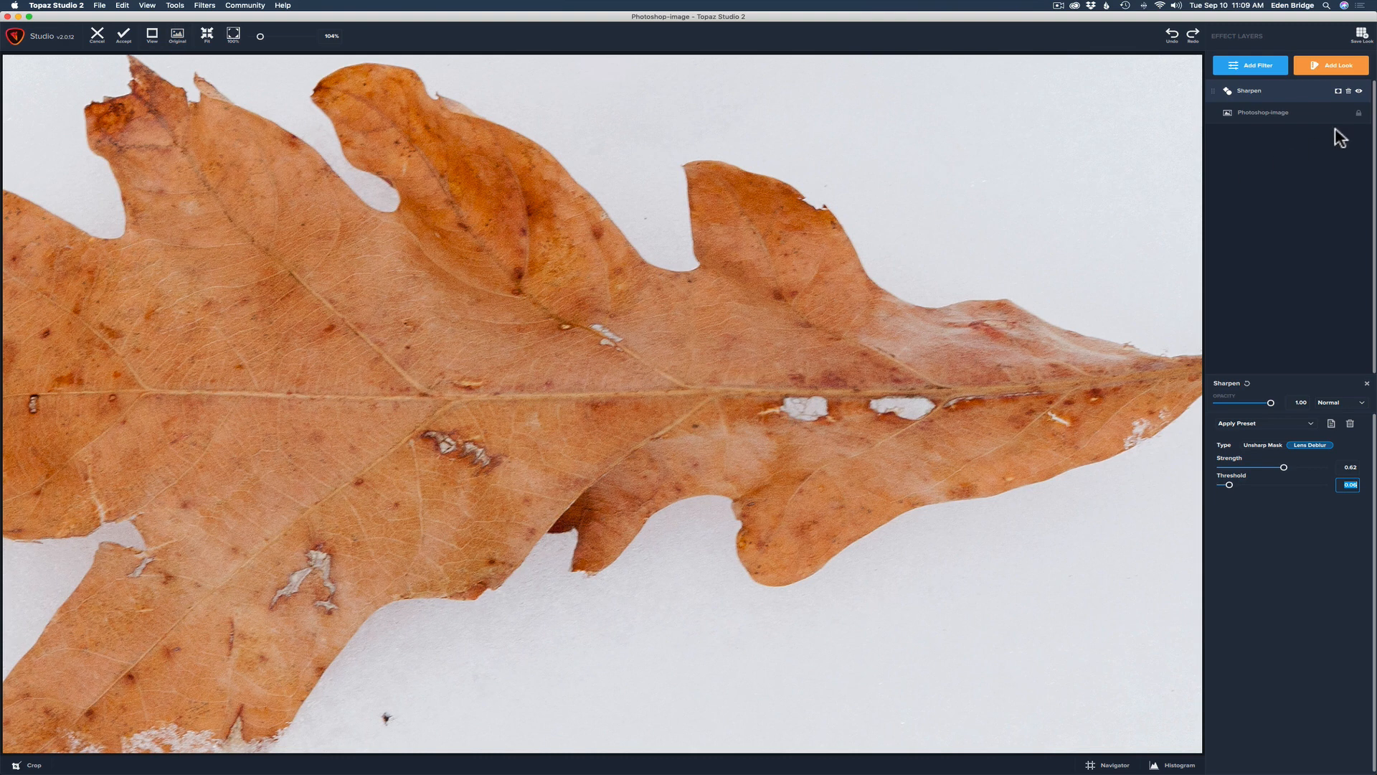
{"action": "left_click", "coordinate": [1364, 91]}
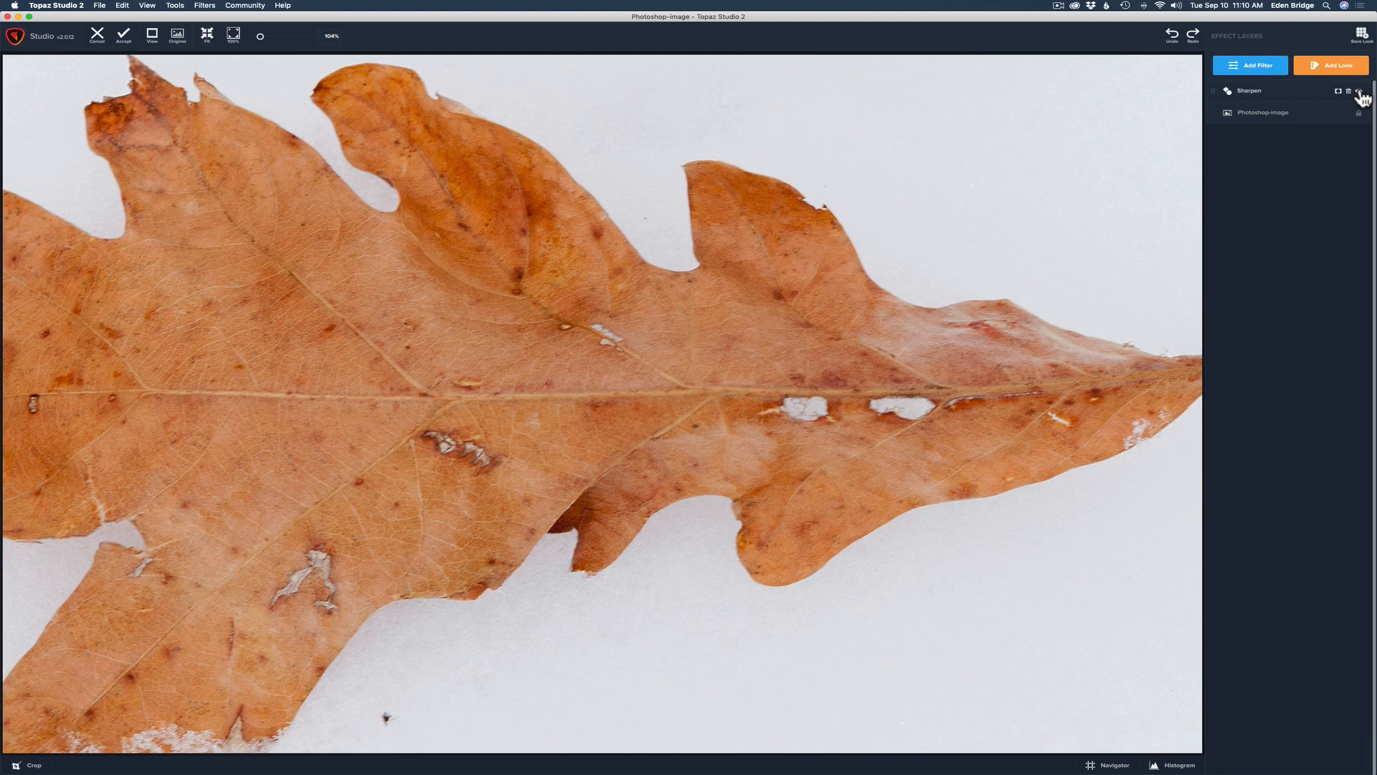
{"action": "left_click", "coordinate": [1360, 93]}
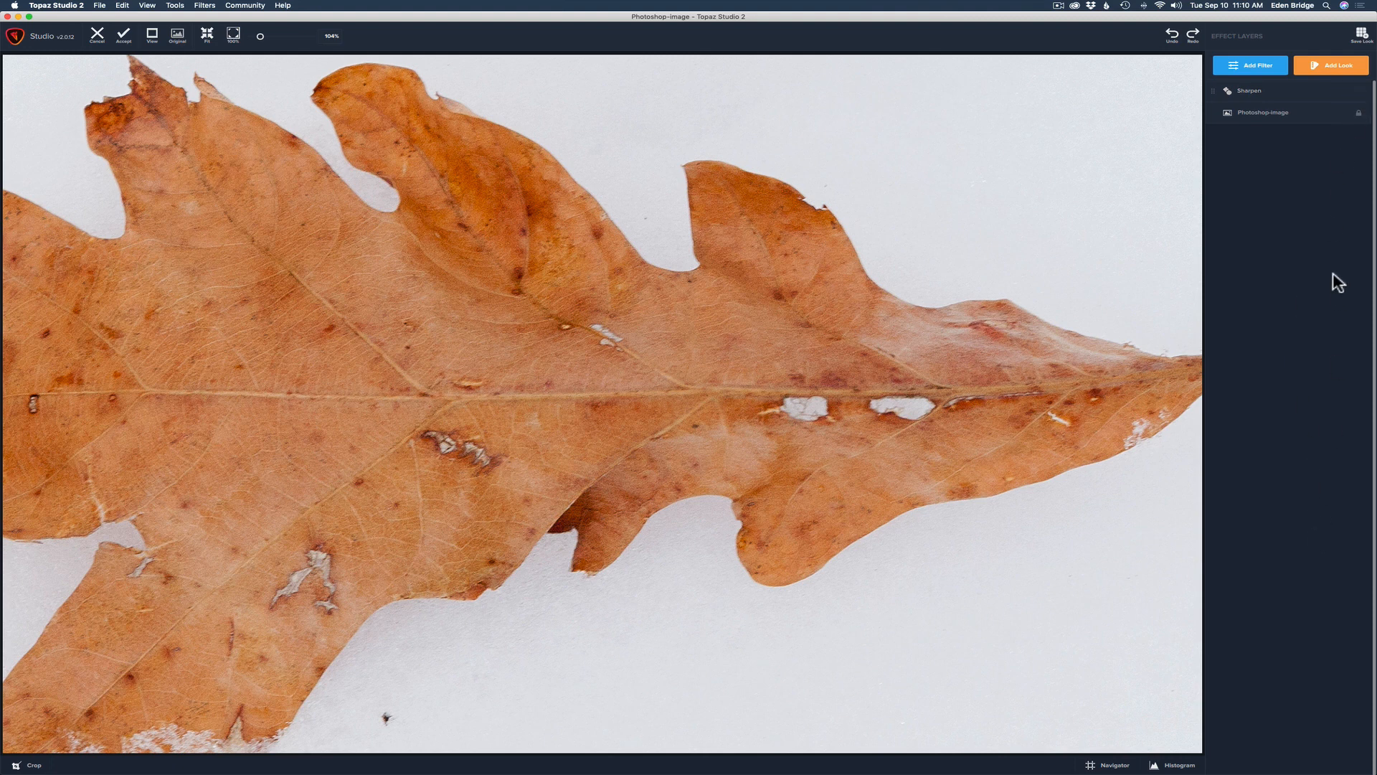
{"action": "mouse_move", "coordinate": [1279, 454]}
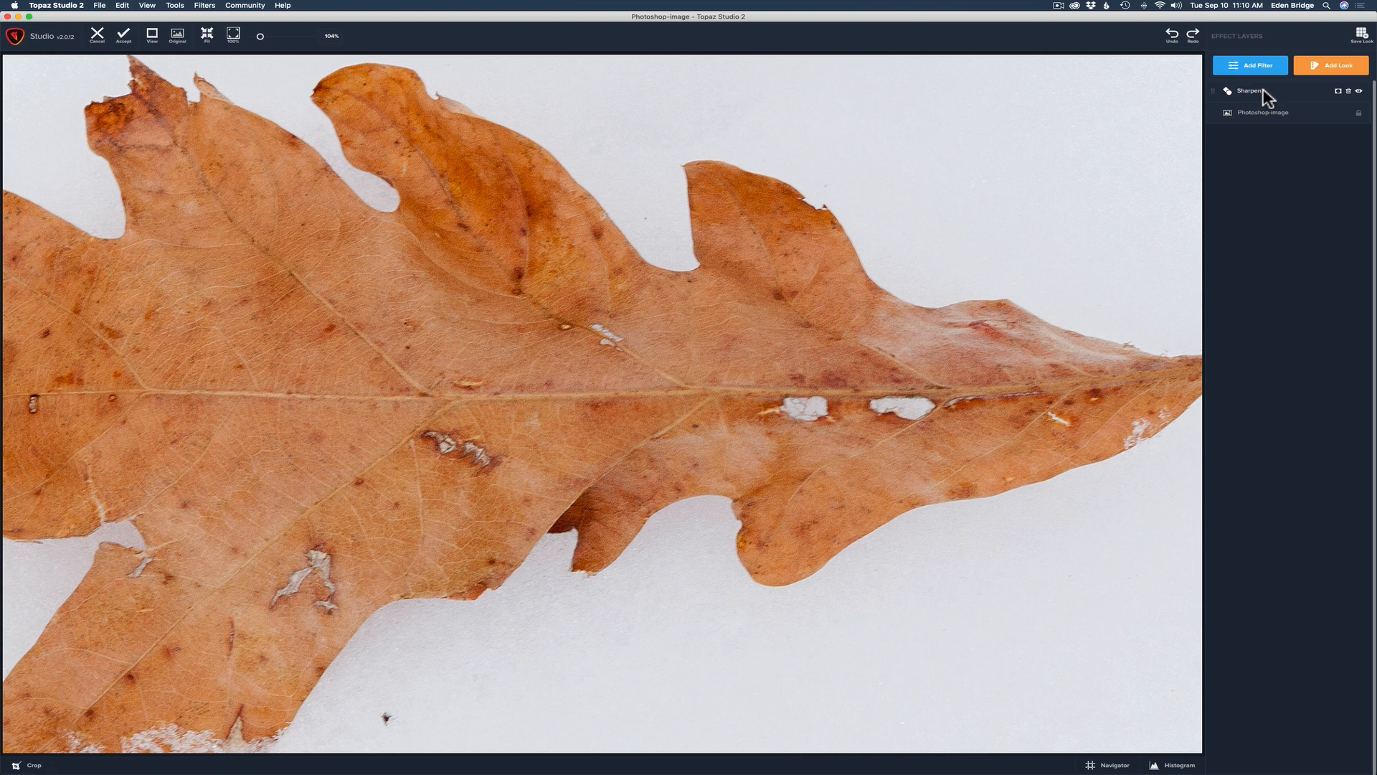
{"action": "left_click", "coordinate": [1248, 91]}
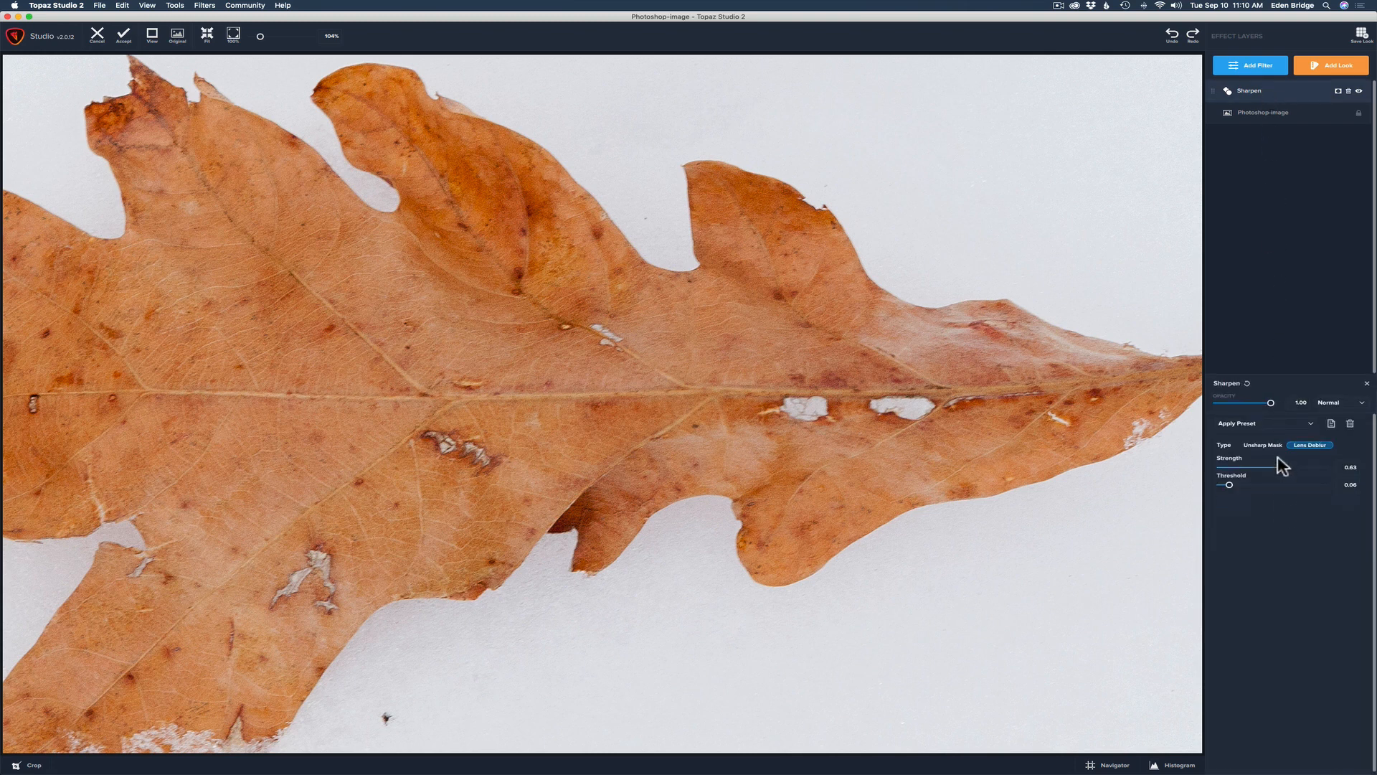